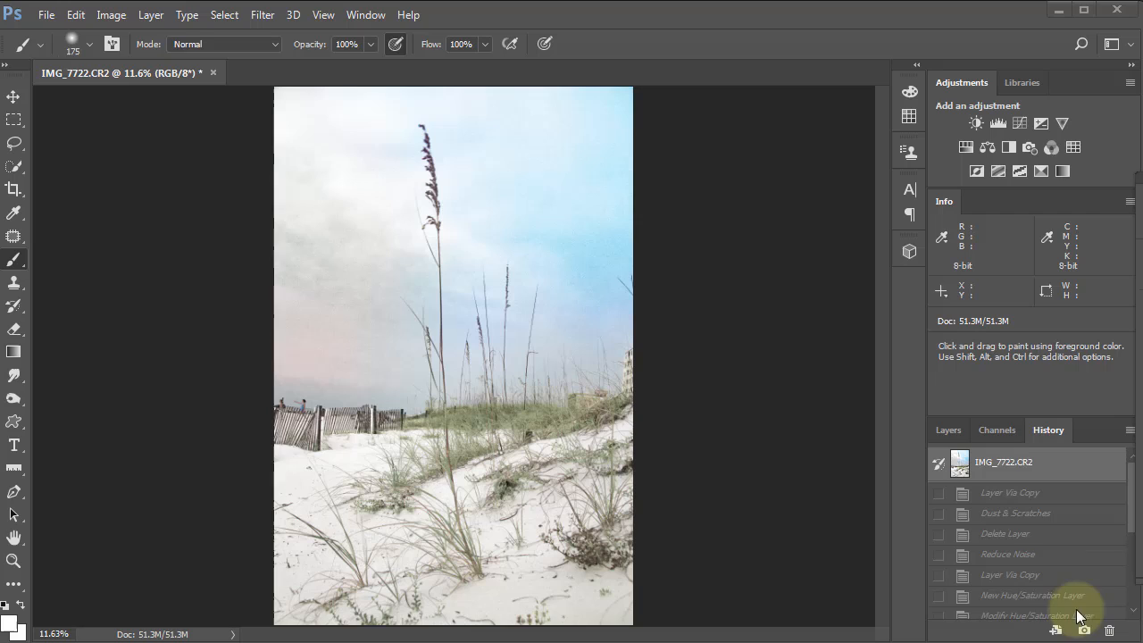
Restore the beach dune photo to its original History snapshot
{"action": "left_click", "coordinate": [949, 430]}
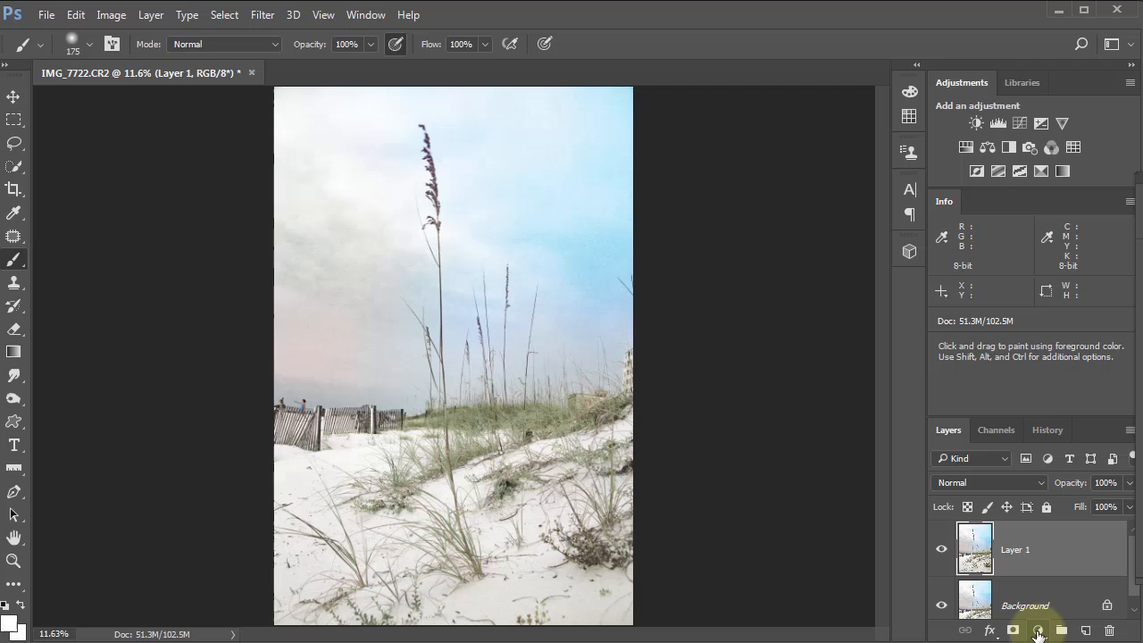
Add a Hue/Saturation adjustment layer with Saturation dragged to -100
{"action": "left_click", "coordinate": [1037, 630]}
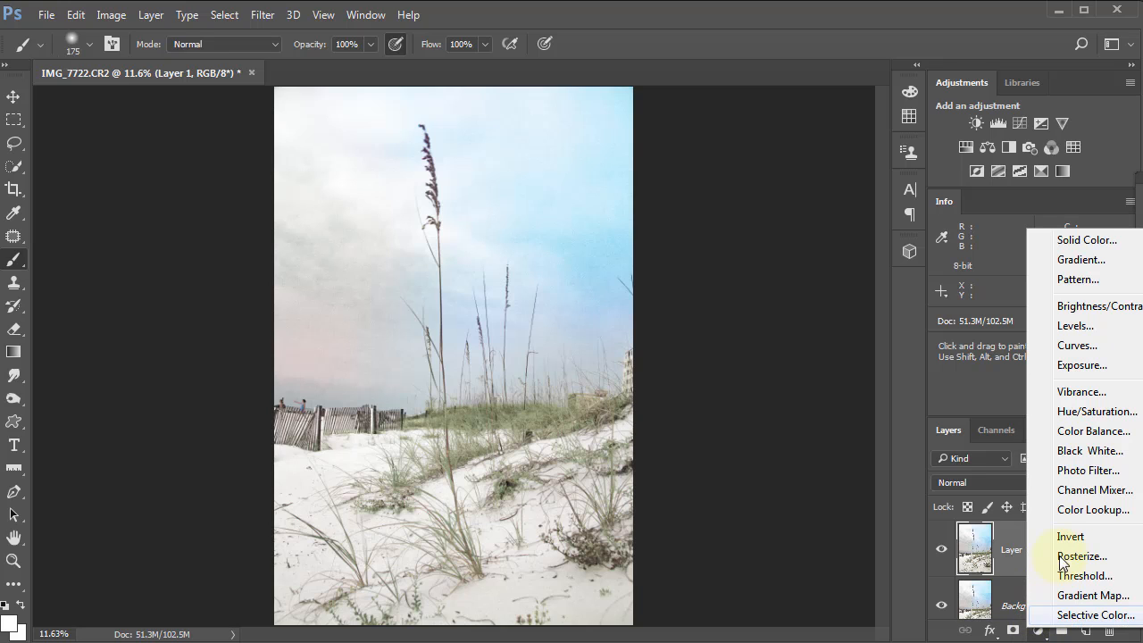
{"action": "mouse_move", "coordinate": [1097, 412]}
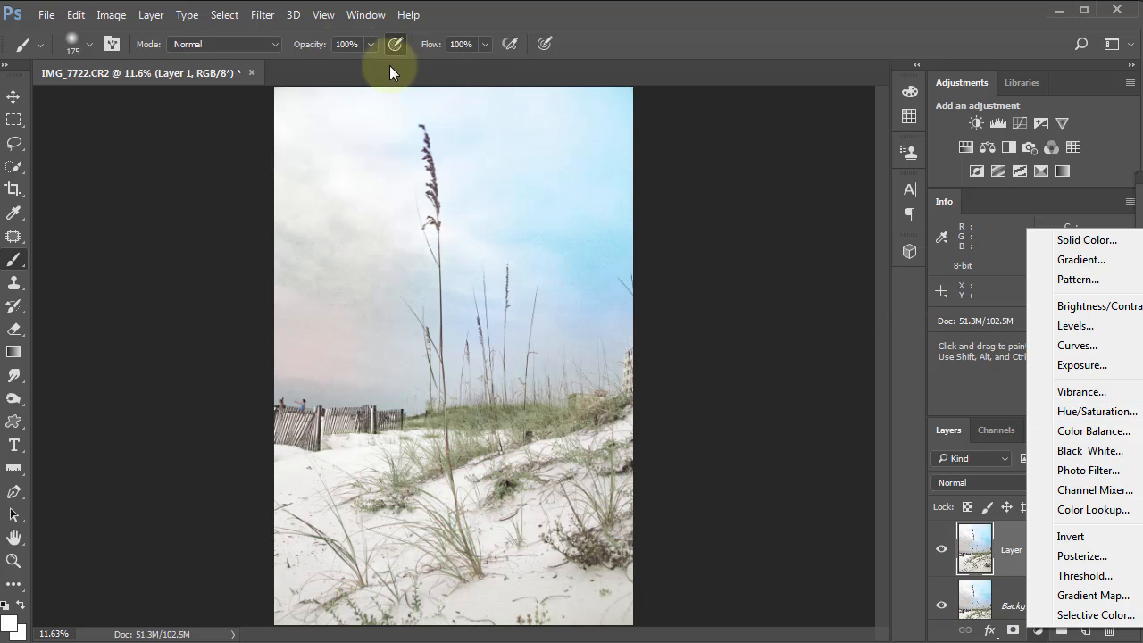
{"action": "mouse_move", "coordinate": [514, 22]}
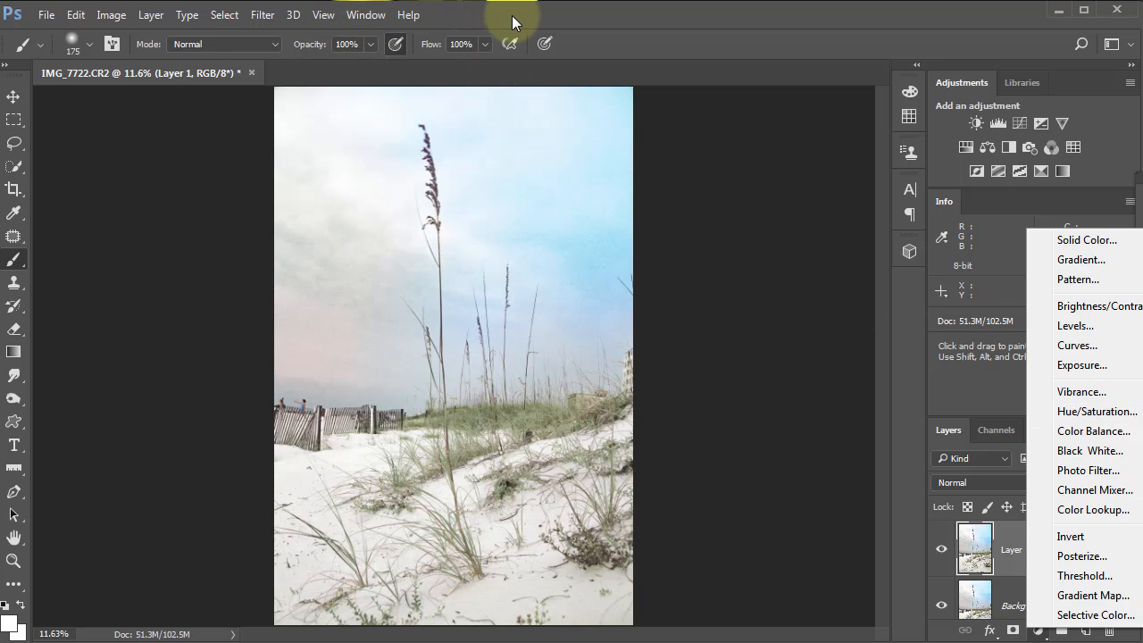
{"action": "left_click", "coordinate": [366, 15]}
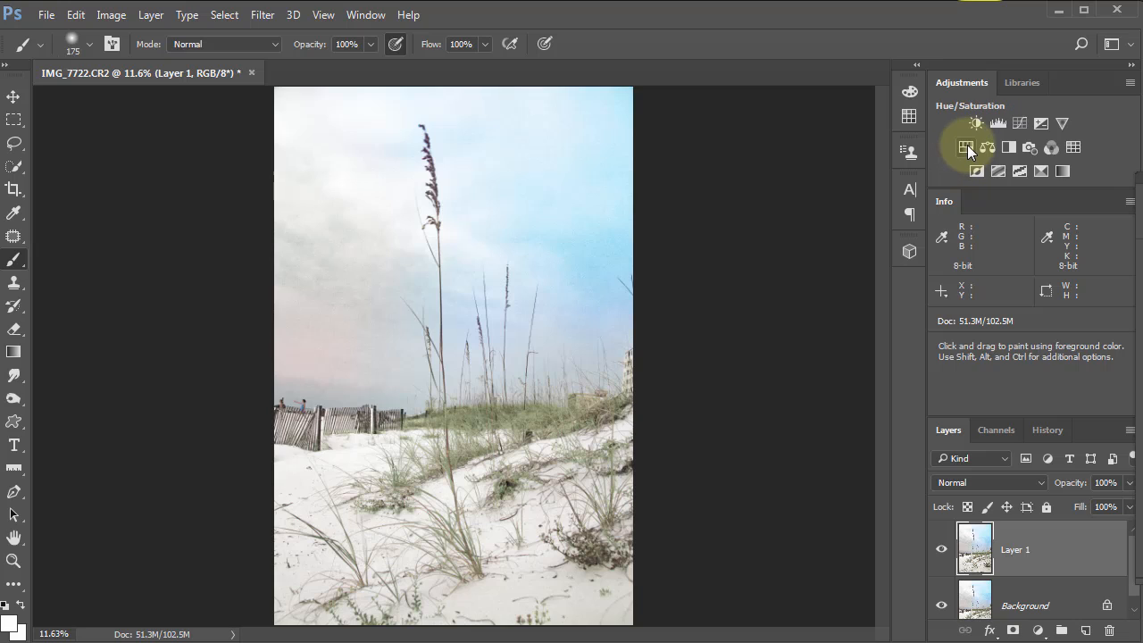
{"action": "left_click", "coordinate": [965, 147]}
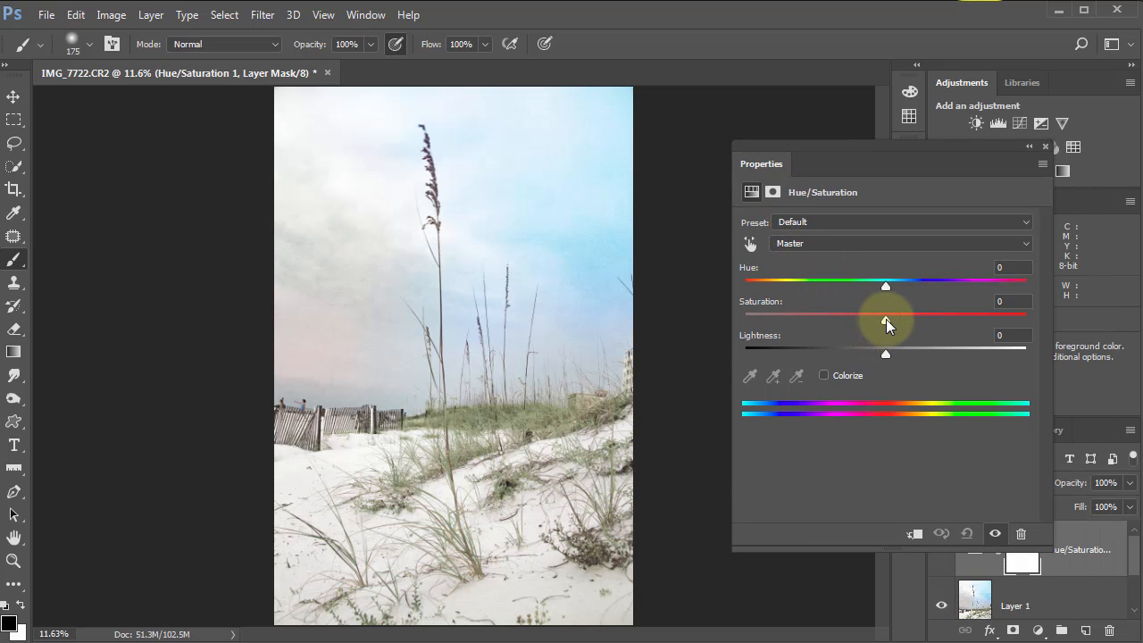
{"action": "left_click_drag", "start_coordinate": [885, 319], "coordinate": [746, 319]}
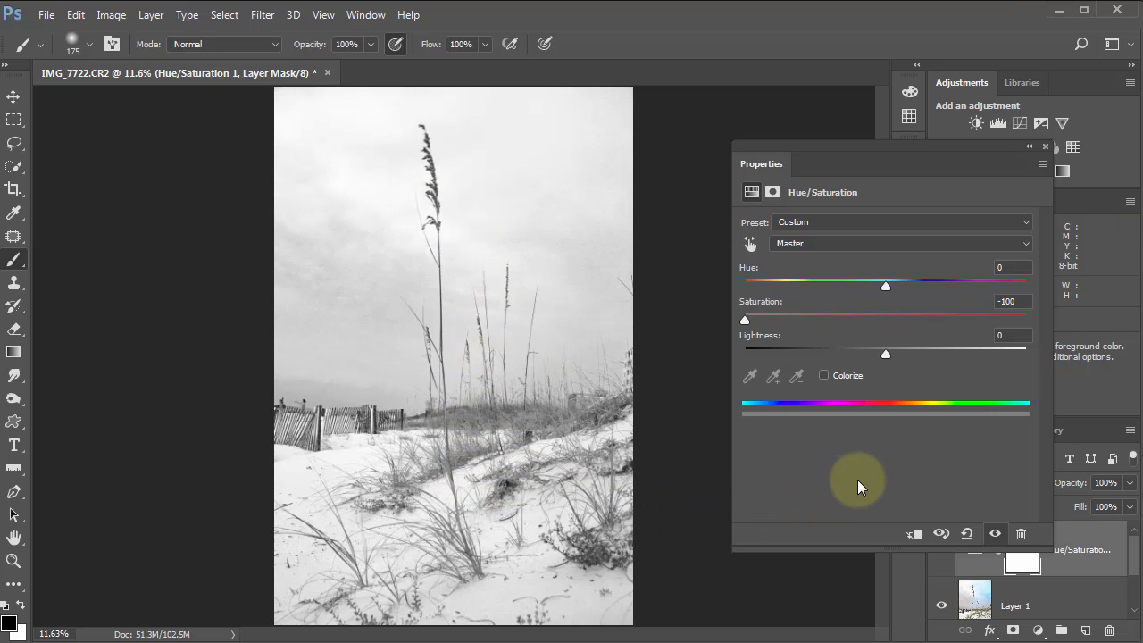
{"action": "mouse_move", "coordinate": [1045, 152]}
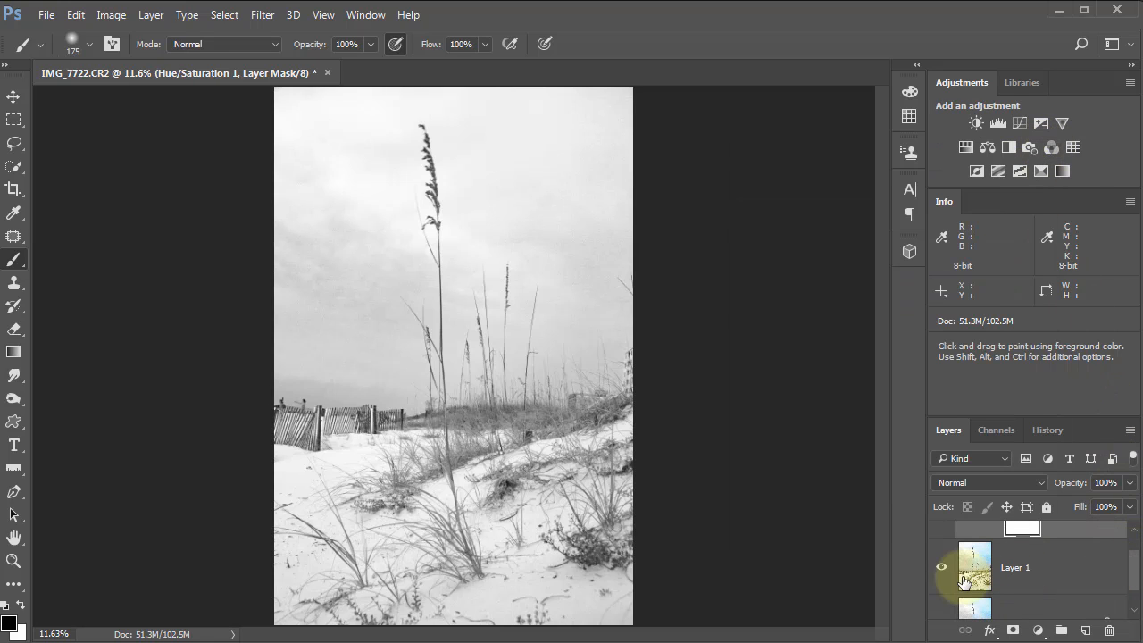
Select Layer 1 and set its blend mode to Color Dodge
{"action": "left_click", "coordinate": [975, 566]}
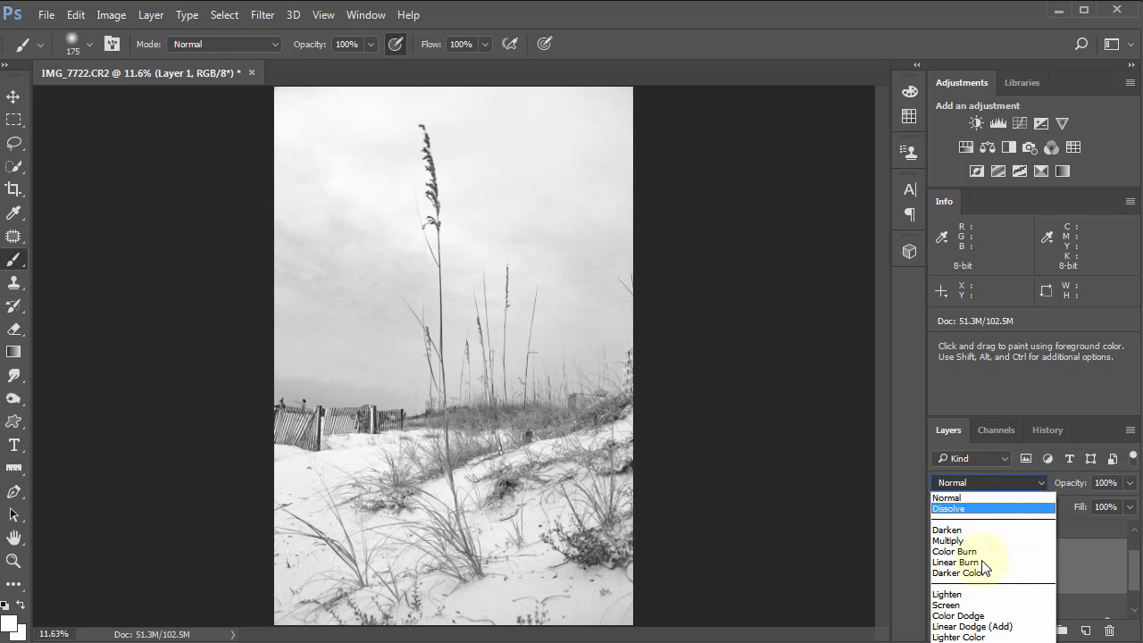
{"action": "mouse_move", "coordinate": [971, 616]}
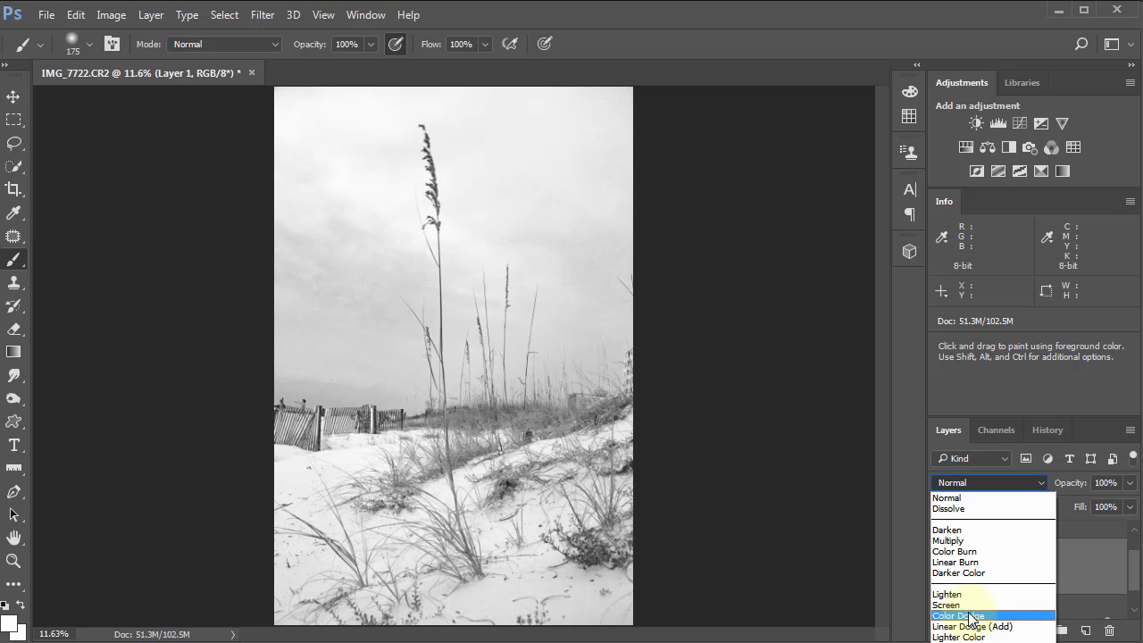
{"action": "left_click", "coordinate": [960, 615]}
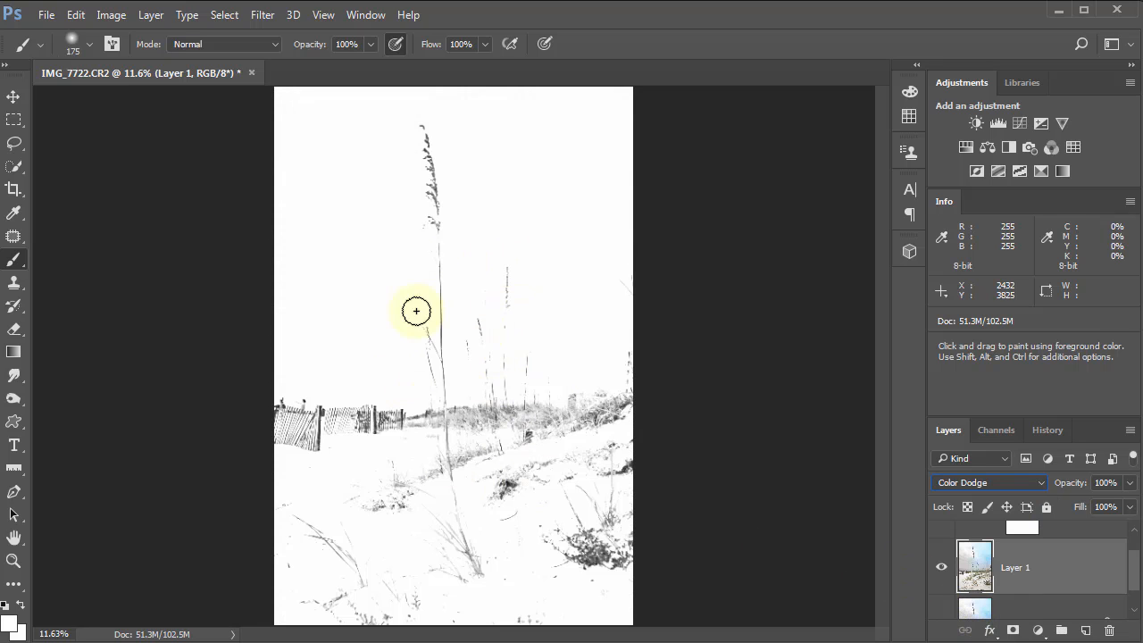
{"action": "mouse_move", "coordinate": [665, 311]}
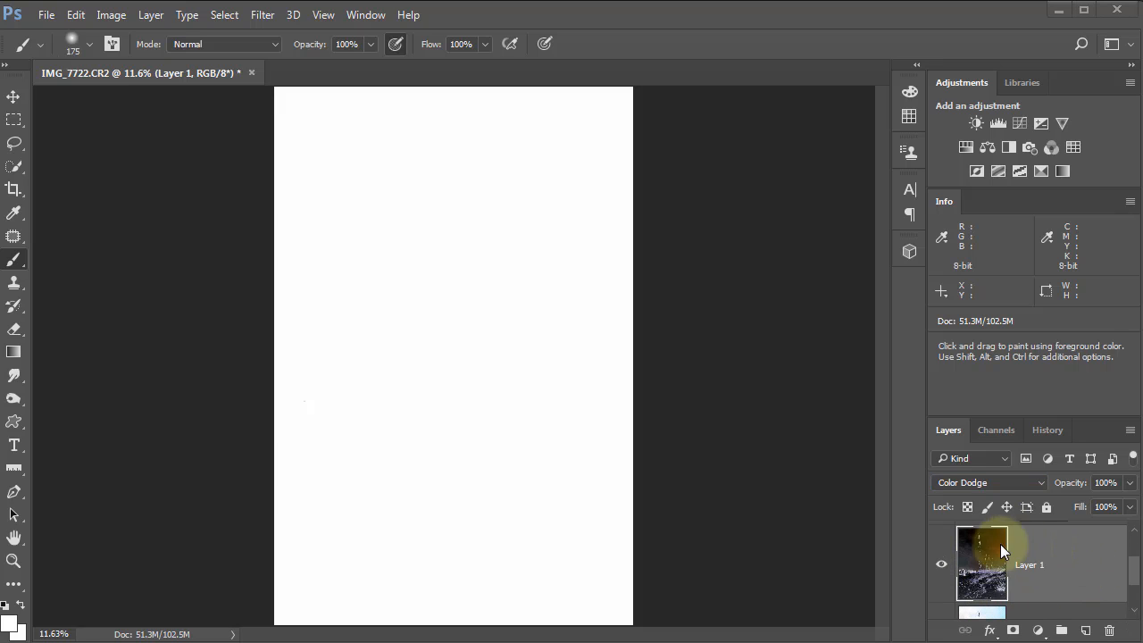
Invert Layer 1 so the beach photo turns entirely white
{"action": "double_click", "coordinate": [1030, 564]}
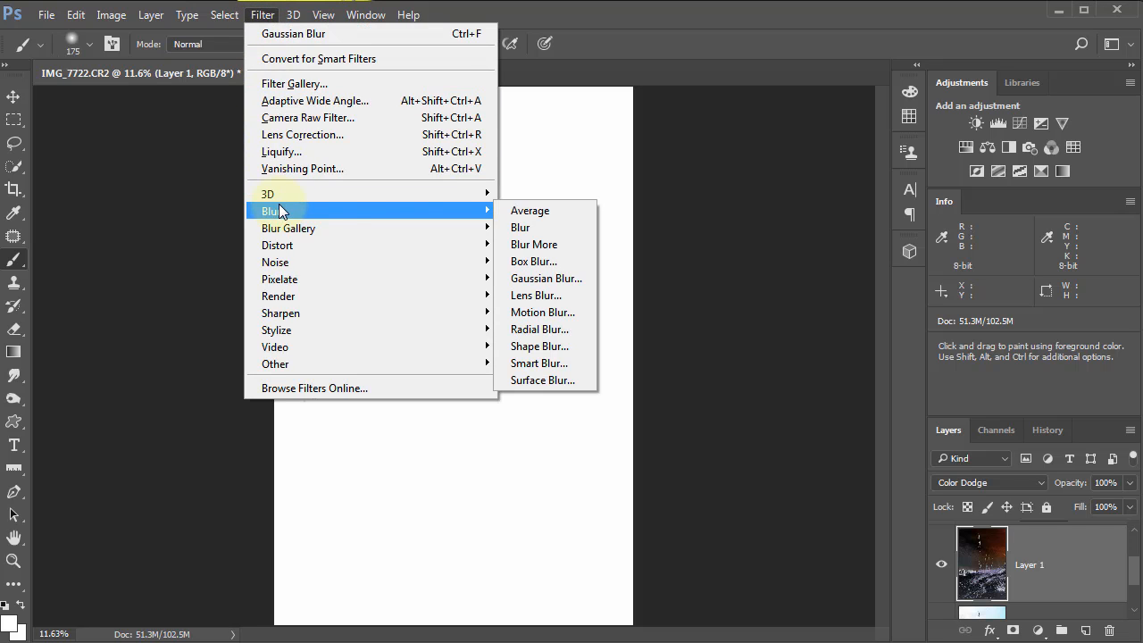
{"action": "mouse_move", "coordinate": [546, 278]}
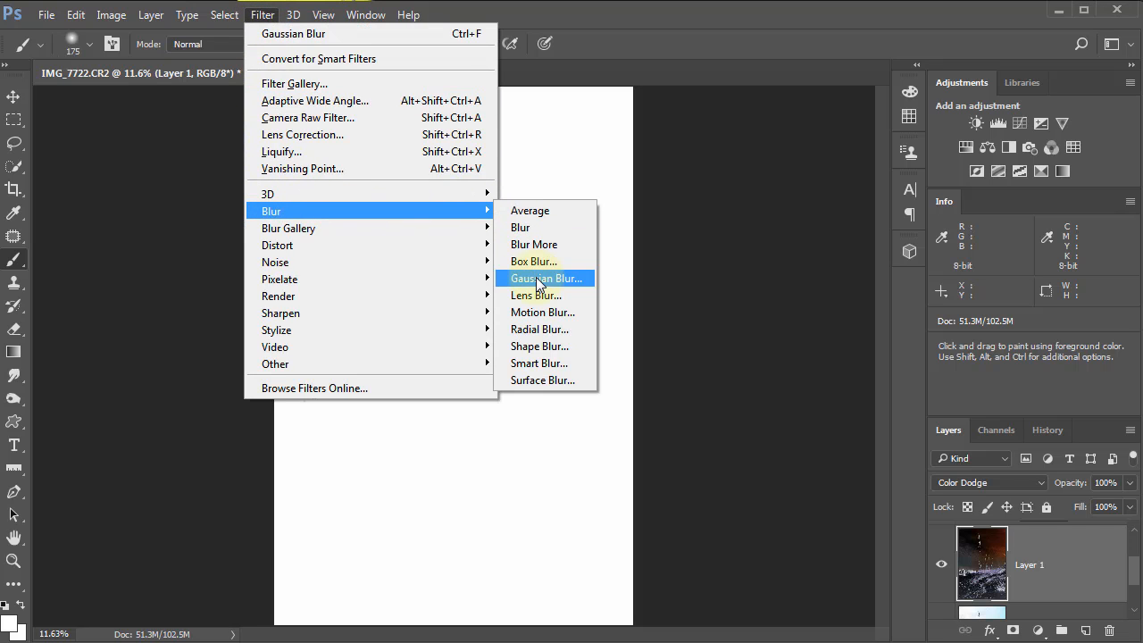
Preview a Gaussian Blur on Layer 1, settling the radius around 164.7 pixels
{"action": "left_click", "coordinate": [546, 277]}
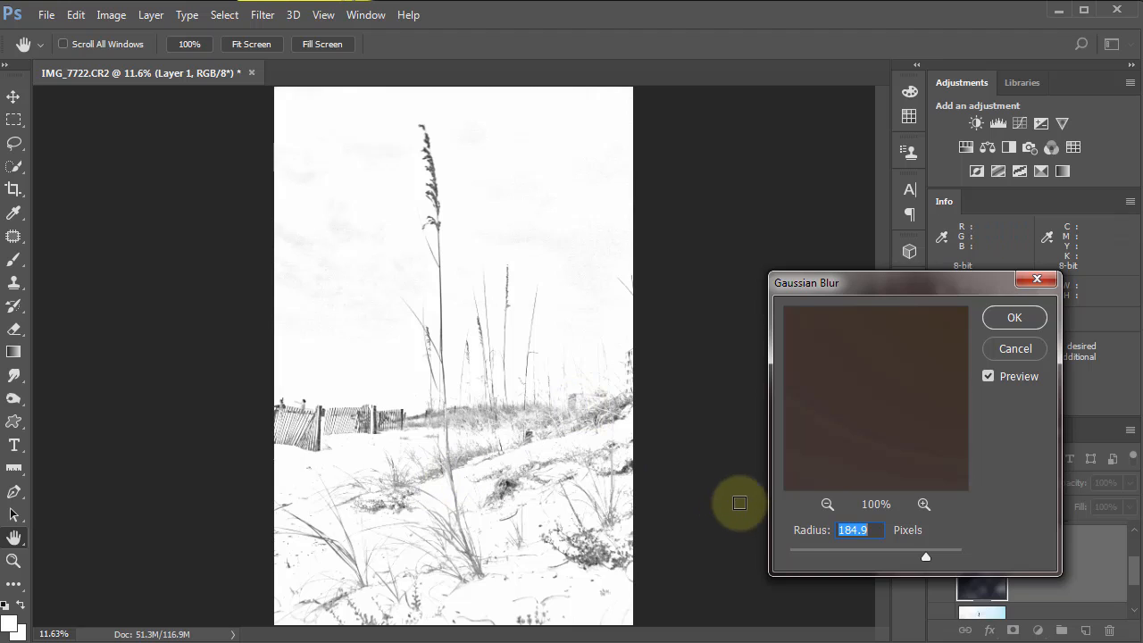
{"action": "left_click_drag", "start_coordinate": [926, 557], "coordinate": [838, 556]}
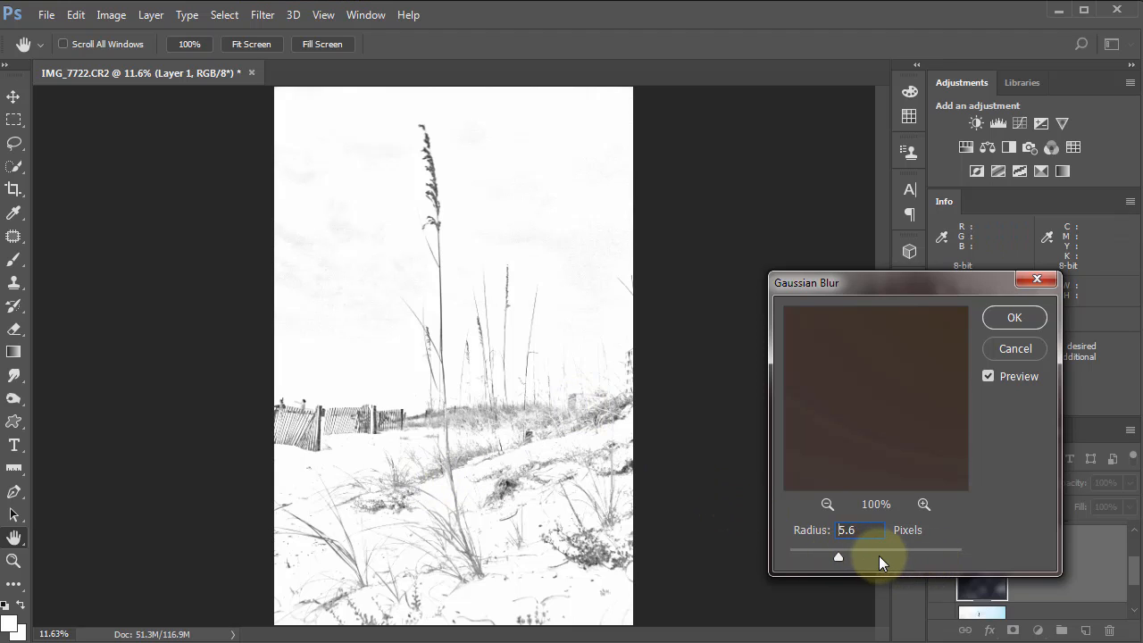
{"action": "left_click_drag", "start_coordinate": [838, 557], "coordinate": [808, 557]}
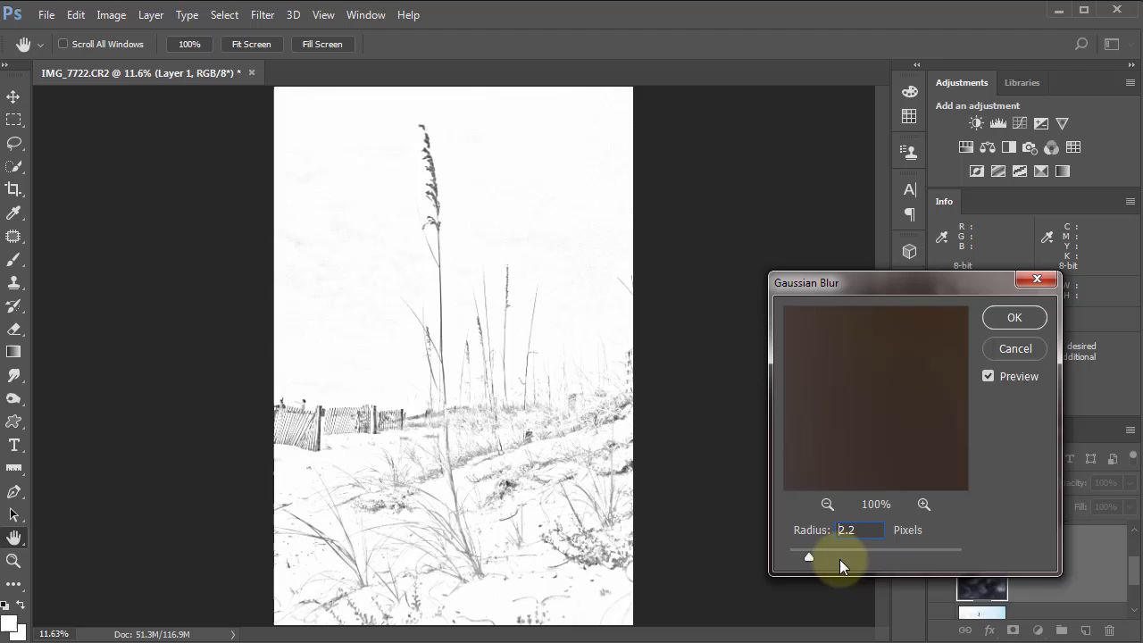
{"action": "left_click_drag", "start_coordinate": [809, 556], "coordinate": [871, 557]}
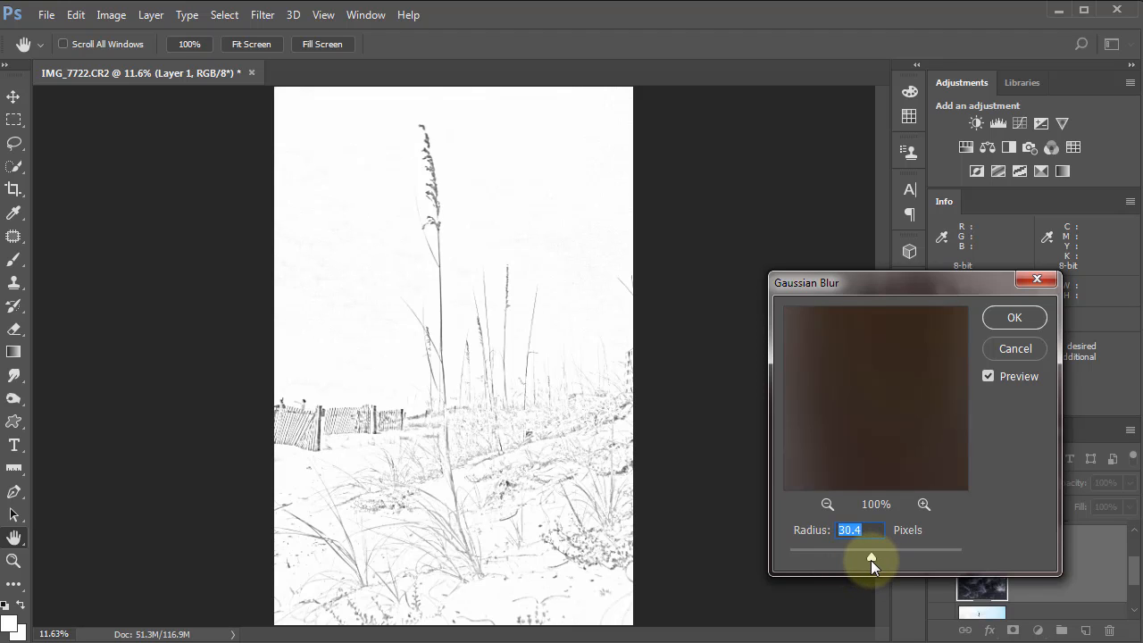
{"action": "left_click_drag", "start_coordinate": [870, 560], "coordinate": [890, 558]}
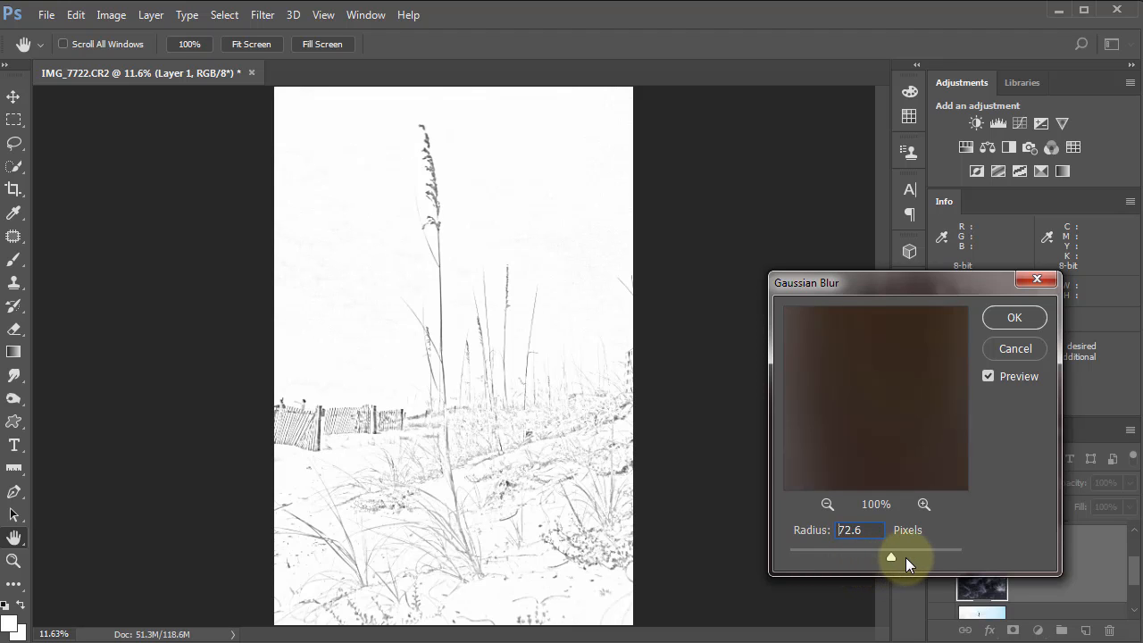
{"action": "left_click_drag", "start_coordinate": [890, 557], "coordinate": [962, 556]}
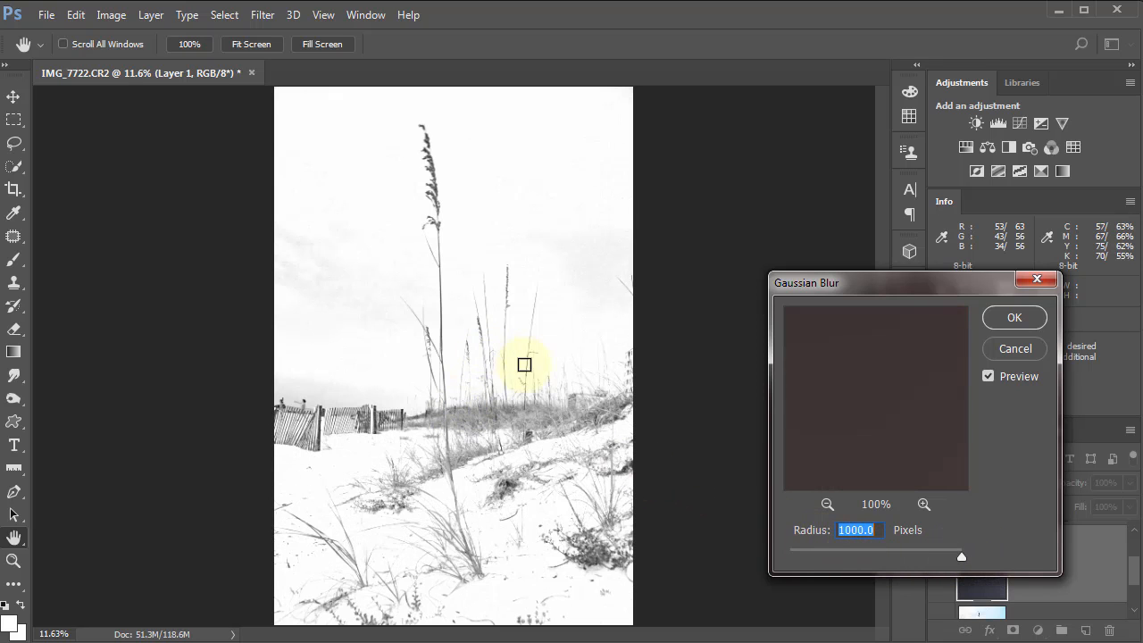
{"action": "left_click_drag", "start_coordinate": [961, 557], "coordinate": [939, 558]}
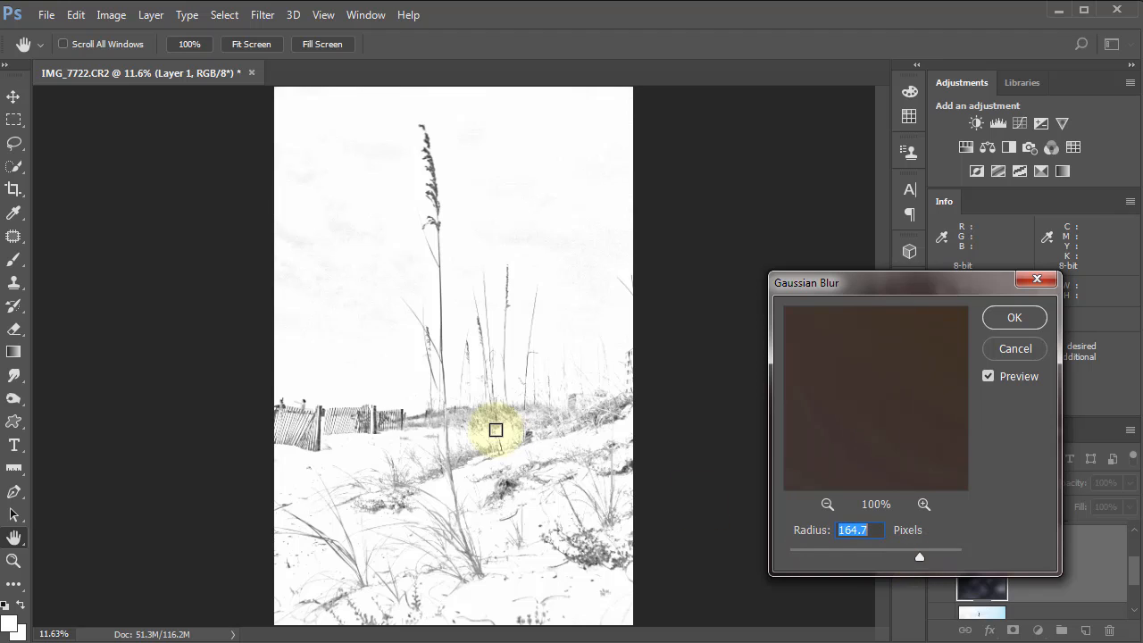
{"action": "mouse_move", "coordinate": [459, 393]}
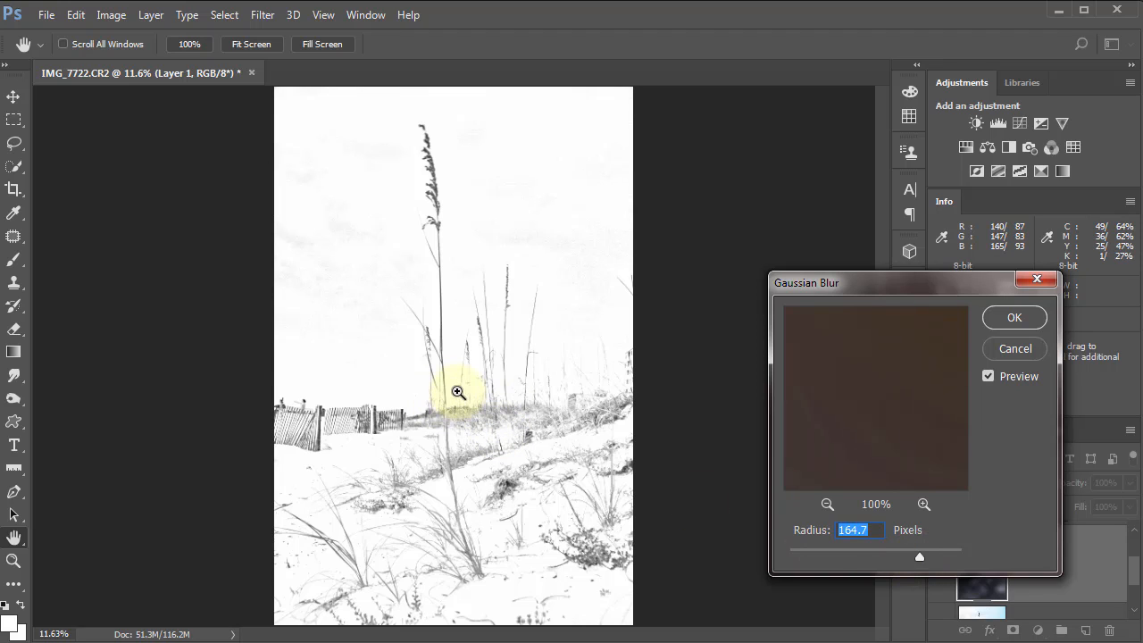
{"action": "mouse_move", "coordinate": [706, 461]}
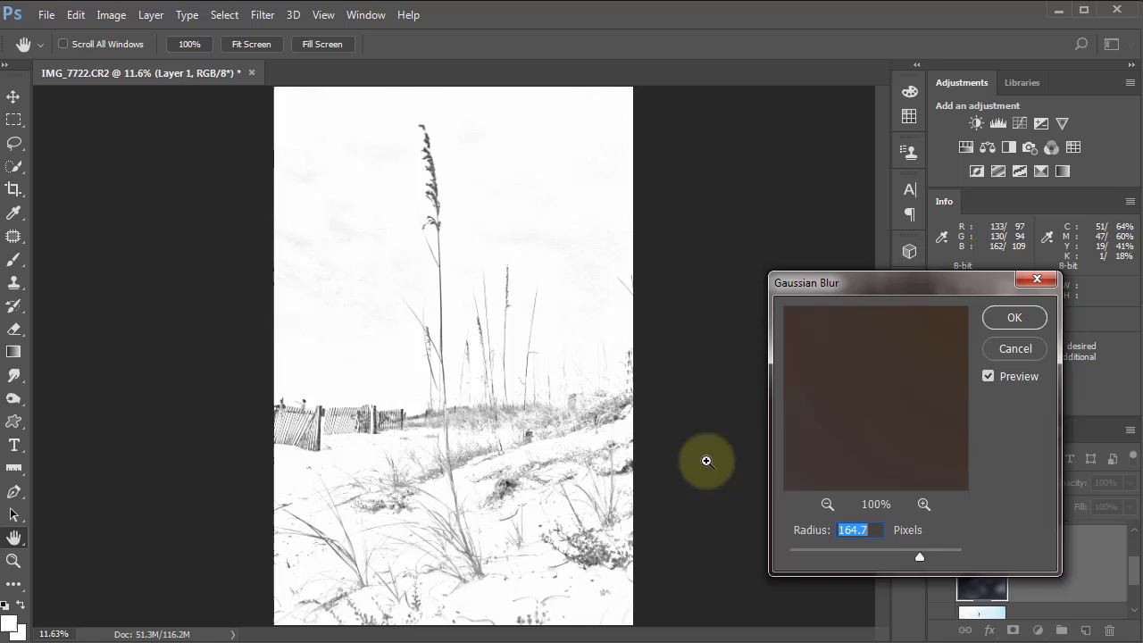
{"action": "mouse_move", "coordinate": [408, 407]}
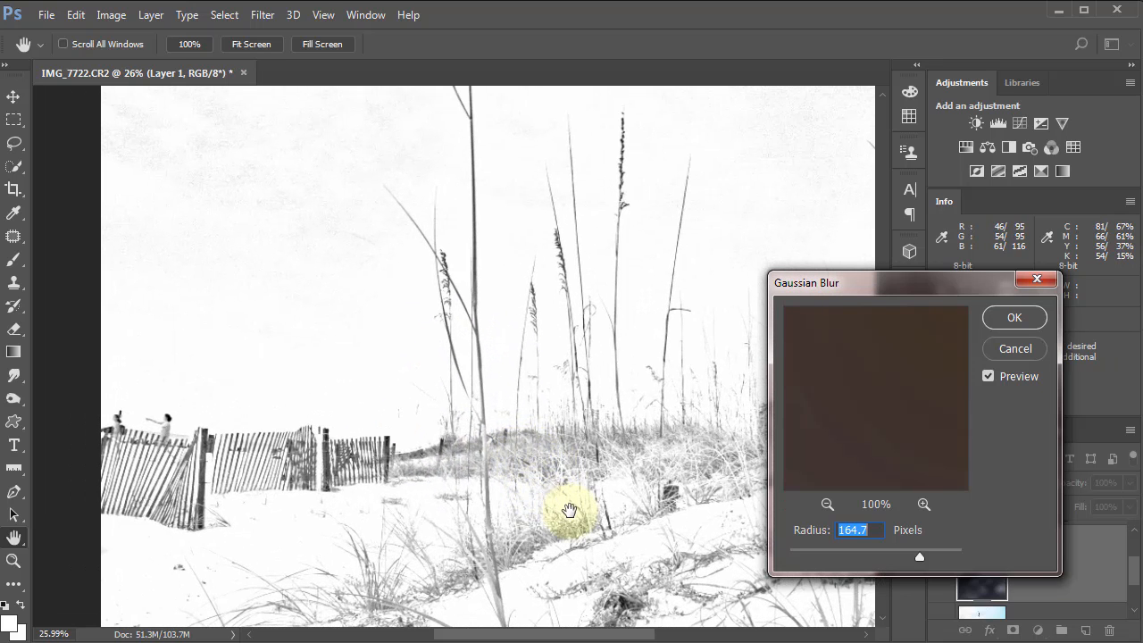
Apply the Gaussian Blur to Layer 1 with a 182-pixel radius
{"action": "left_click_drag", "start_coordinate": [570, 512], "coordinate": [518, 393]}
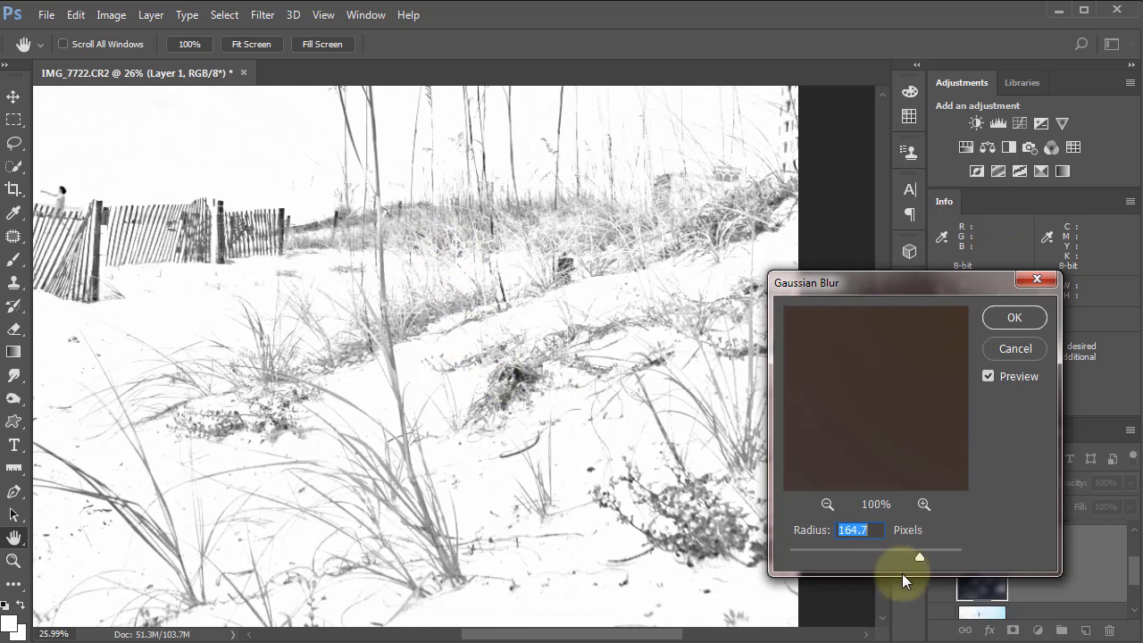
{"action": "left_click_drag", "start_coordinate": [920, 557], "coordinate": [948, 561]}
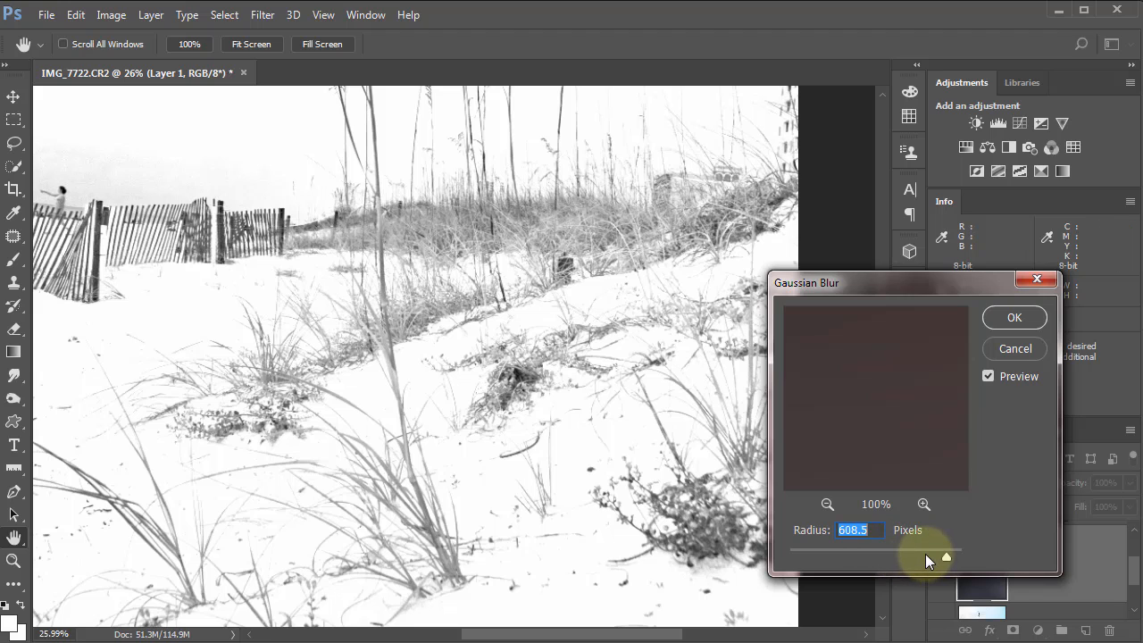
{"action": "left_click_drag", "start_coordinate": [947, 556], "coordinate": [925, 556]}
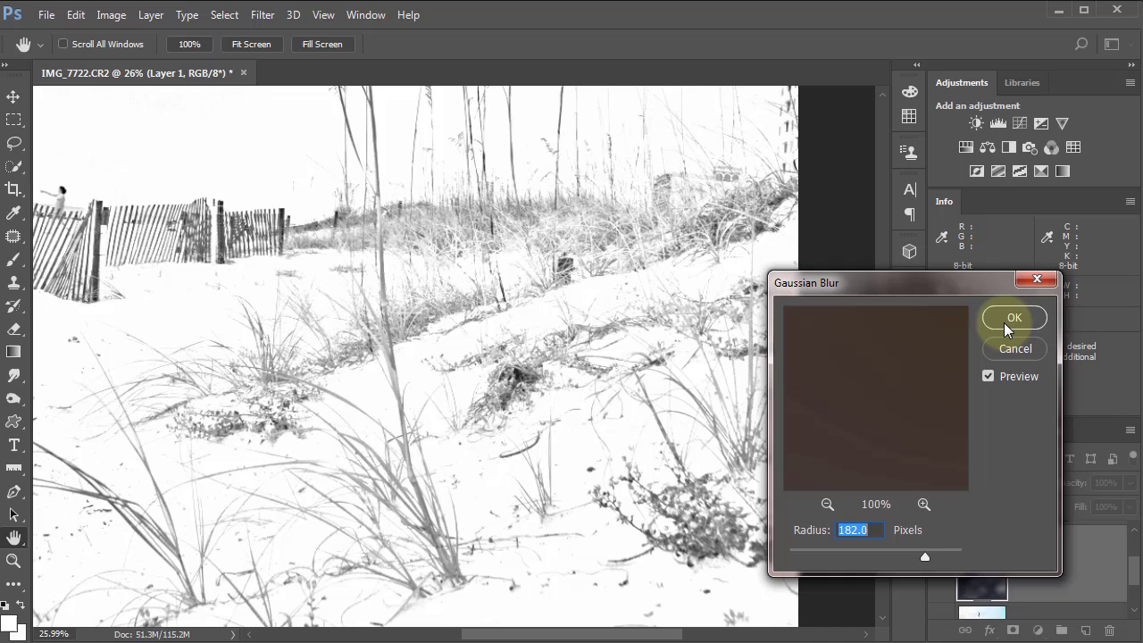
{"action": "left_click", "coordinate": [1014, 317]}
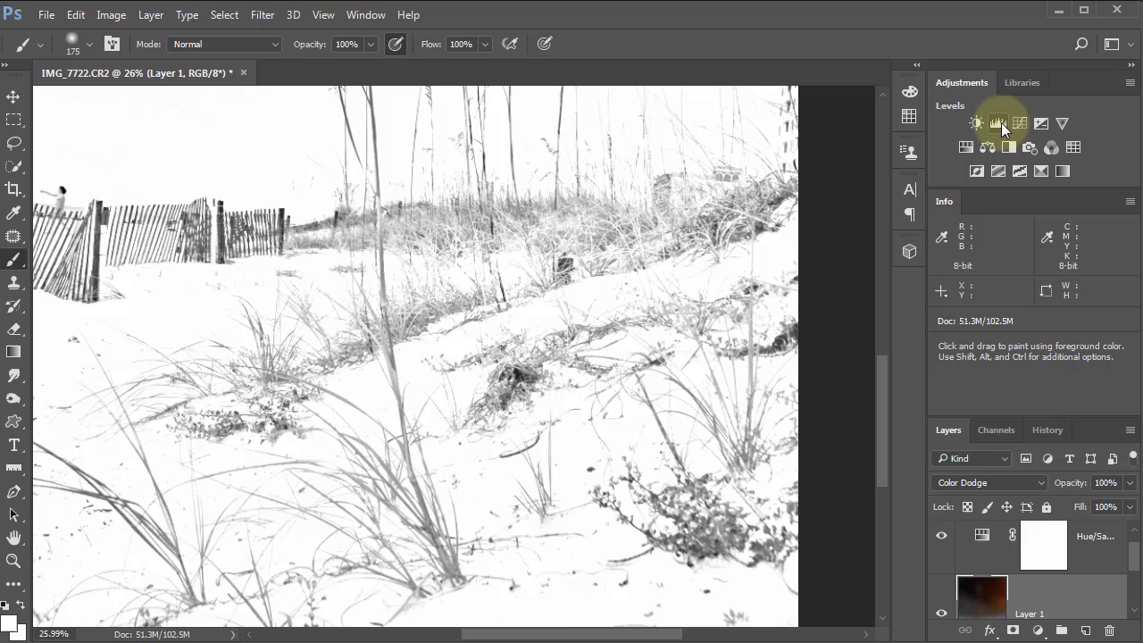
{"action": "mouse_move", "coordinate": [999, 123]}
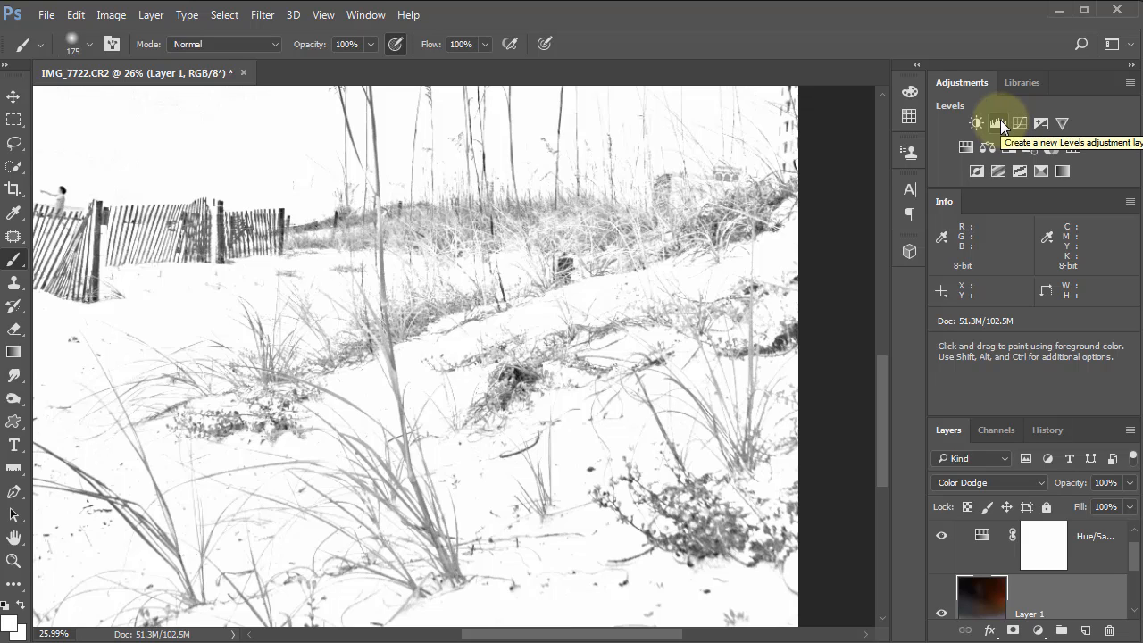
Tune a Levels adjustment to input levels 150 / 2.52 / 255, then collapse Properties
{"action": "left_click", "coordinate": [998, 124]}
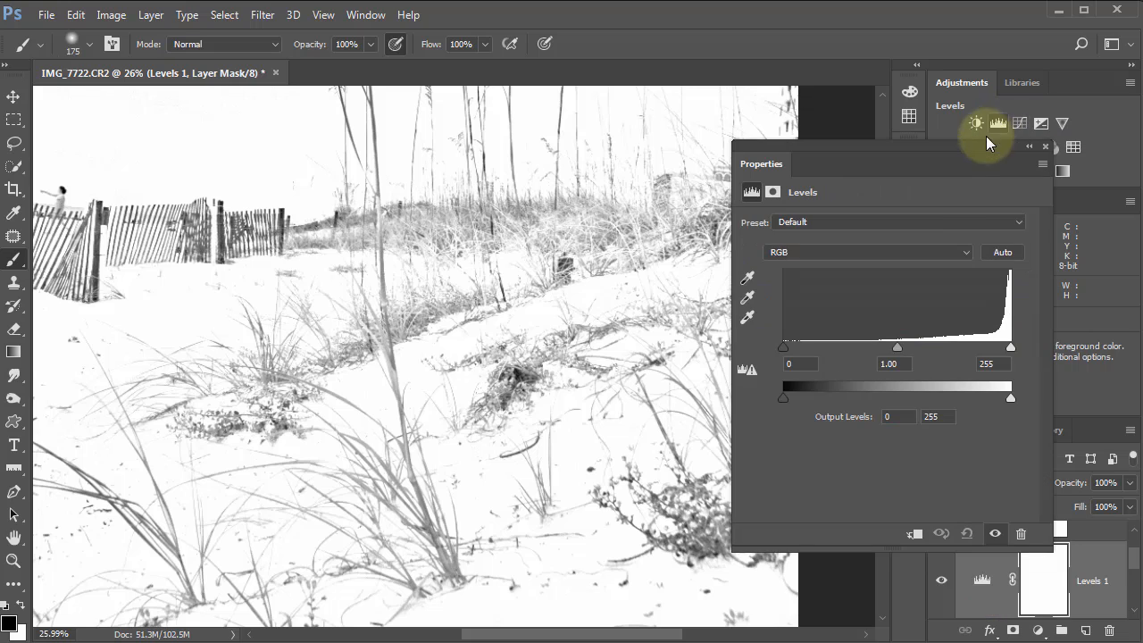
{"action": "mouse_move", "coordinate": [783, 348]}
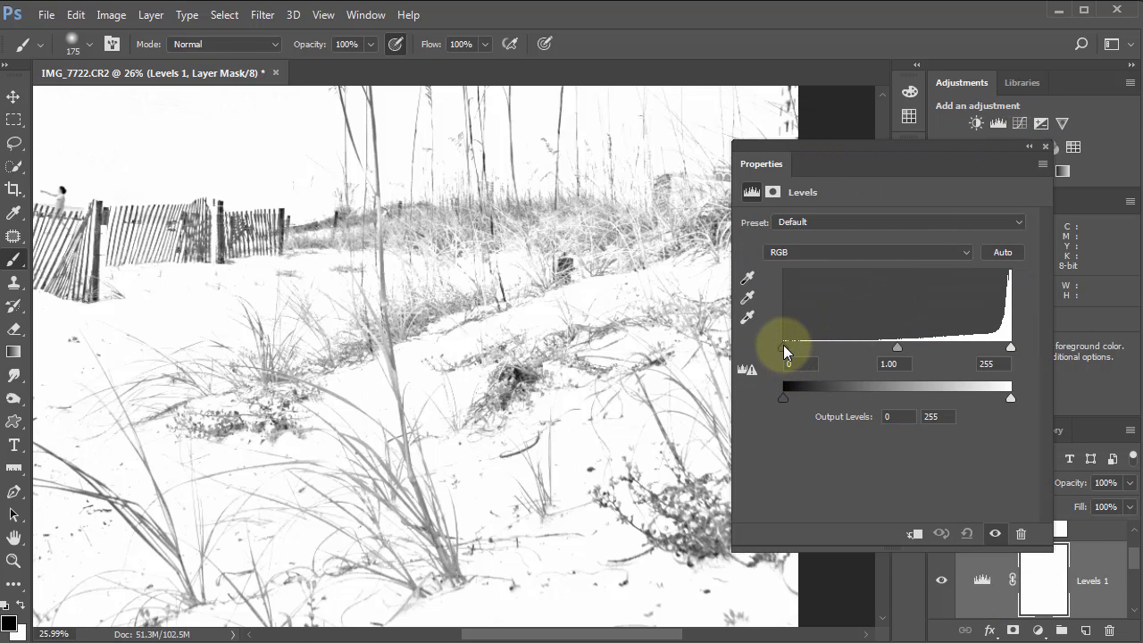
{"action": "left_click_drag", "start_coordinate": [784, 347], "coordinate": [865, 346]}
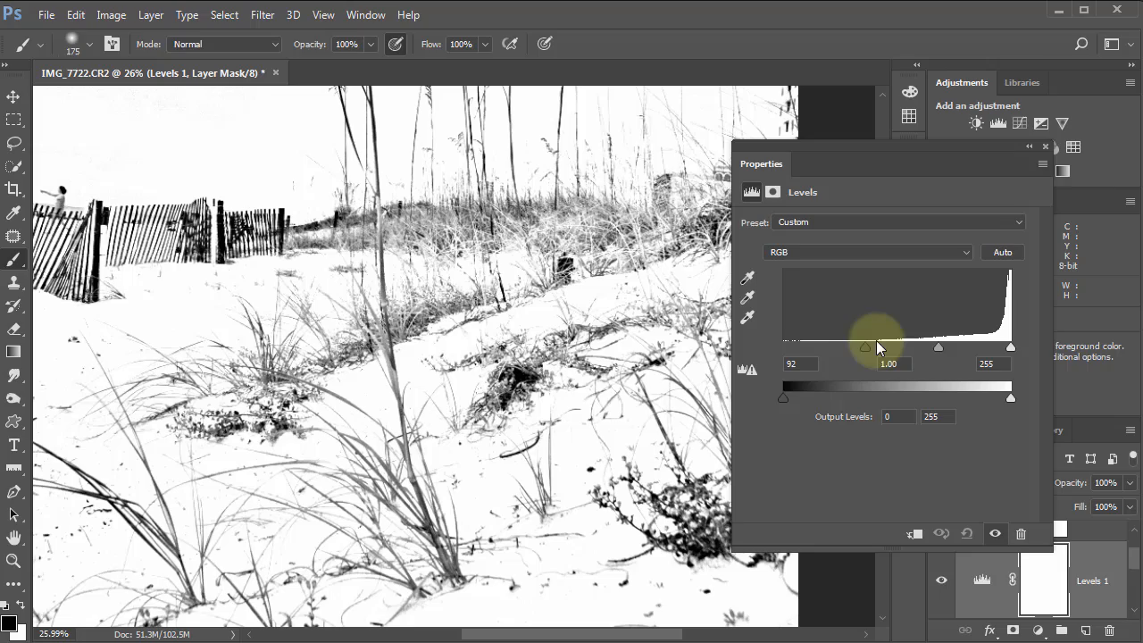
{"action": "left_click_drag", "start_coordinate": [864, 346], "coordinate": [985, 346]}
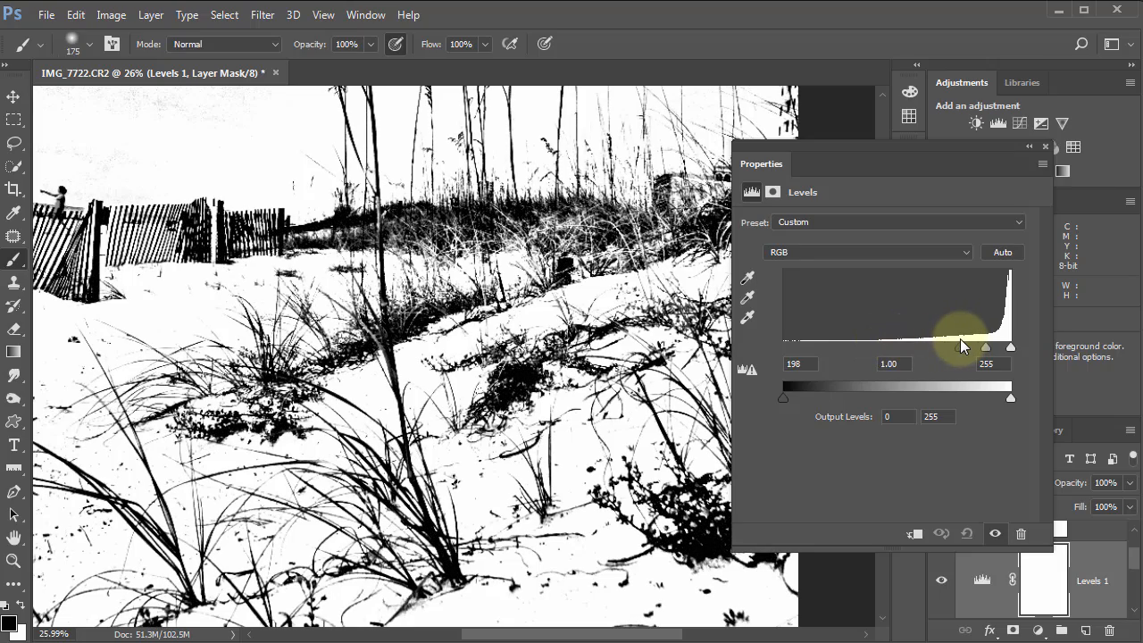
{"action": "left_click_drag", "start_coordinate": [985, 347], "coordinate": [911, 347]}
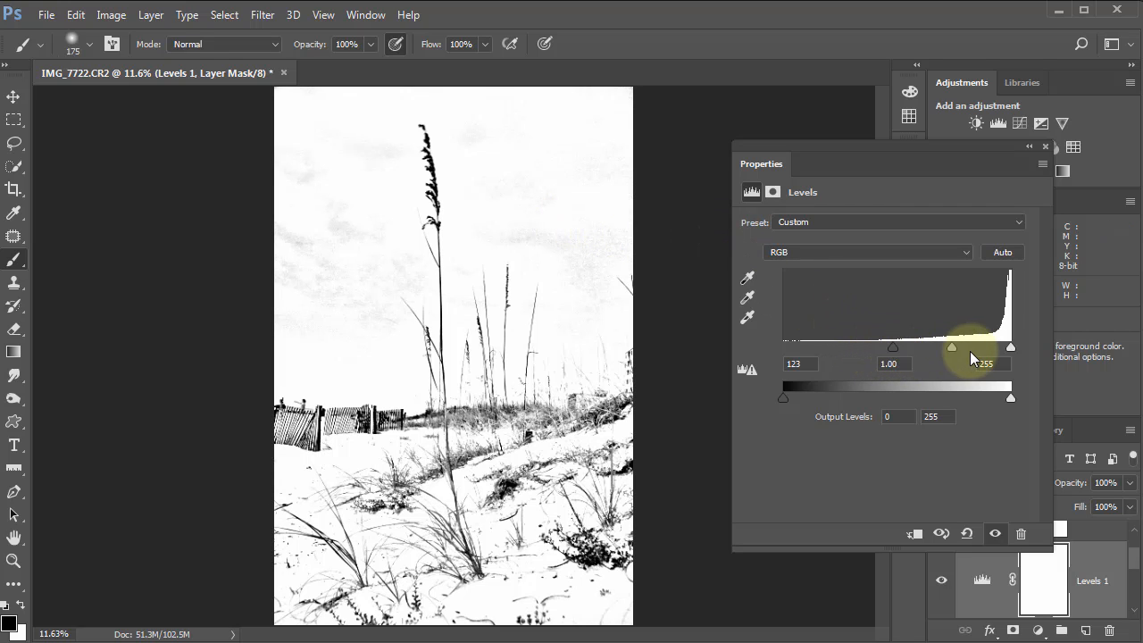
{"action": "left_click_drag", "start_coordinate": [951, 346], "coordinate": [967, 347]}
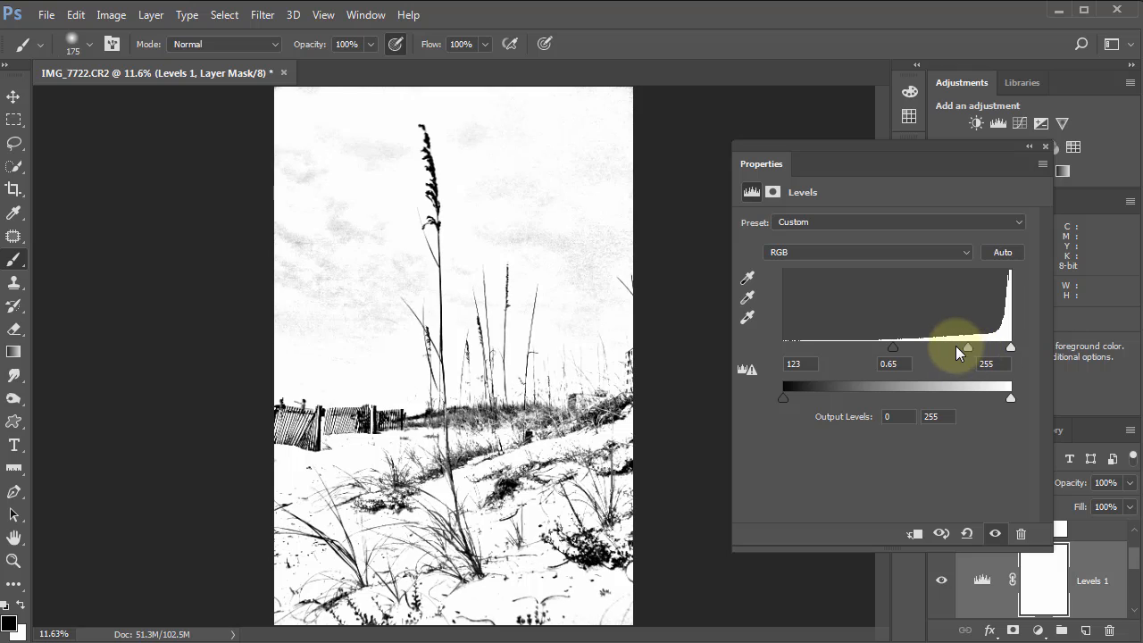
{"action": "left_click_drag", "start_coordinate": [967, 347], "coordinate": [983, 347]}
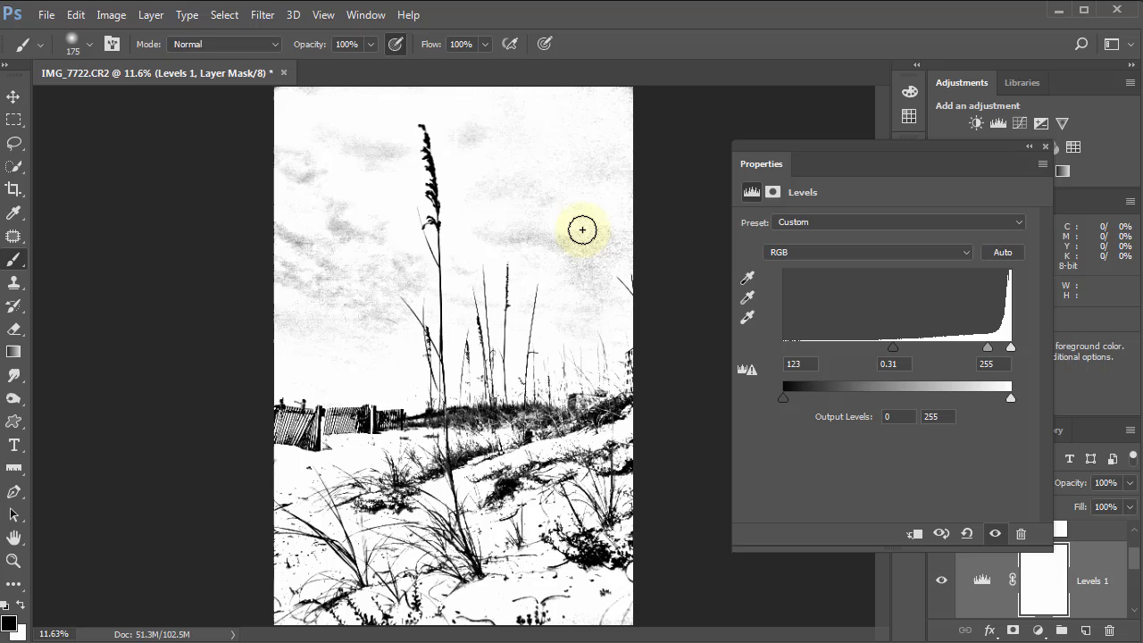
{"action": "left_click_drag", "start_coordinate": [892, 347], "coordinate": [977, 347]}
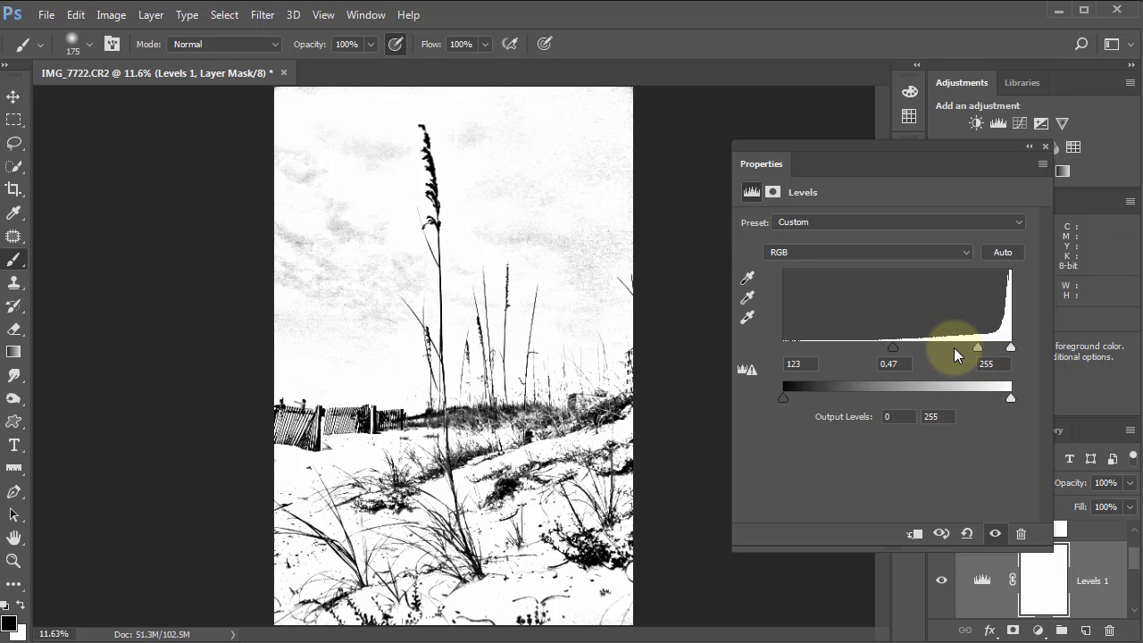
{"action": "left_click_drag", "start_coordinate": [977, 347], "coordinate": [940, 348]}
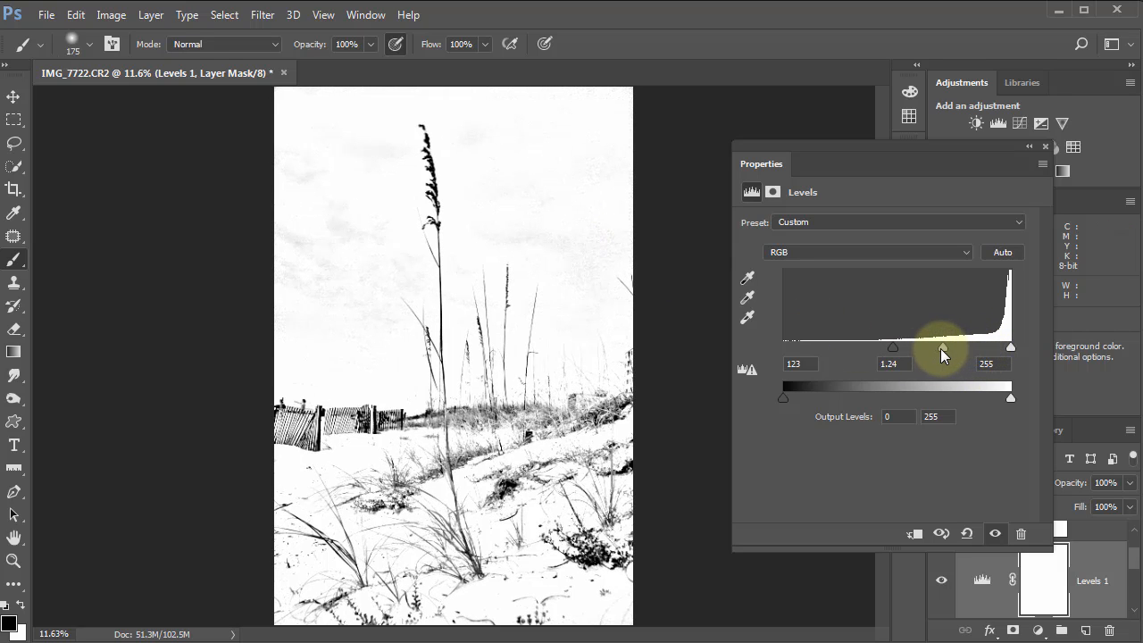
{"action": "left_click_drag", "start_coordinate": [942, 346], "coordinate": [892, 347]}
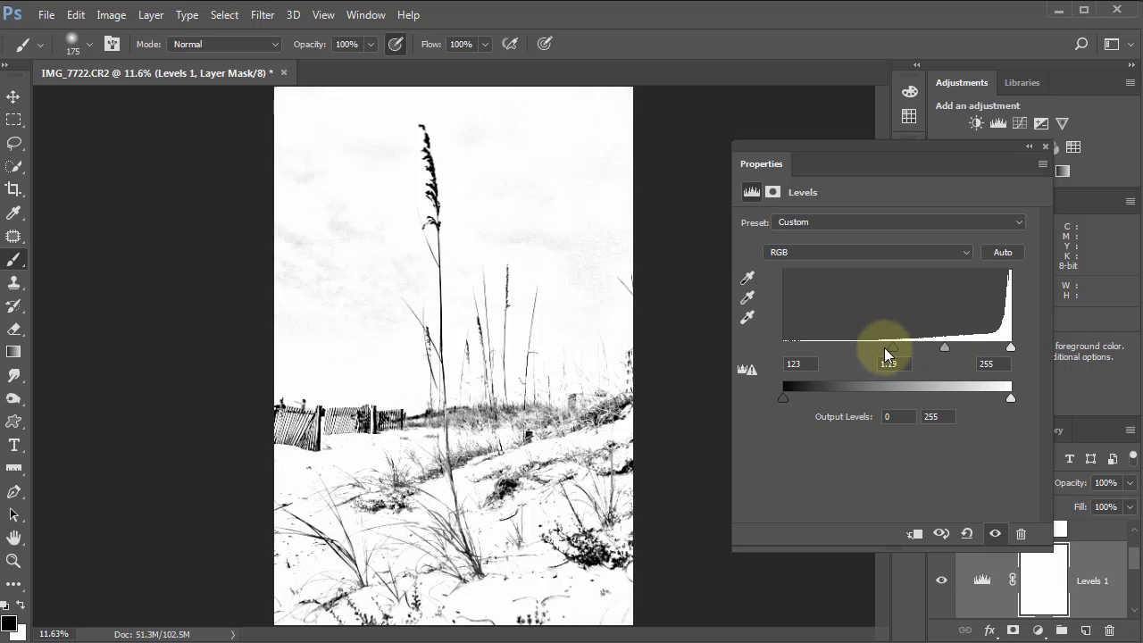
{"action": "left_click_drag", "start_coordinate": [890, 346], "coordinate": [907, 346]}
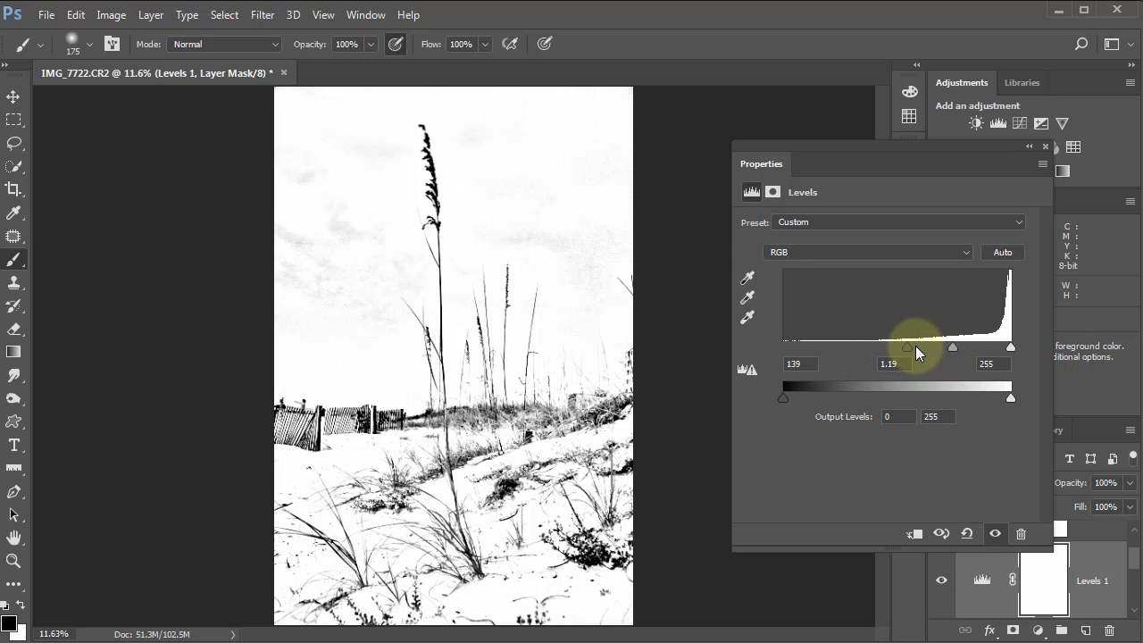
{"action": "left_click_drag", "start_coordinate": [905, 347], "coordinate": [934, 347]}
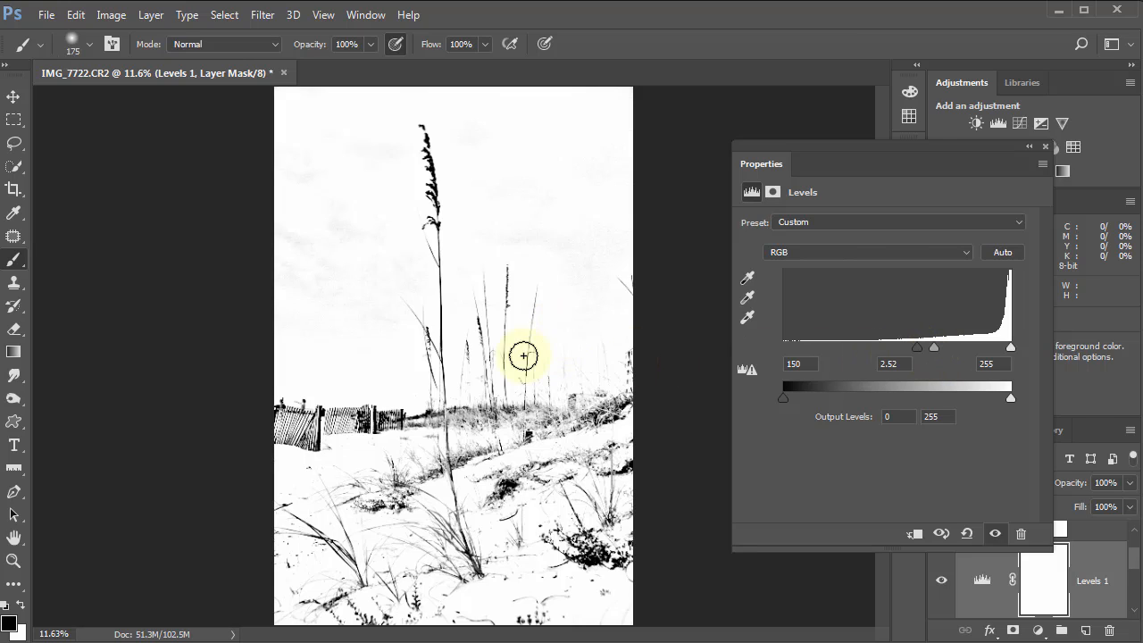
{"action": "mouse_move", "coordinate": [357, 215]}
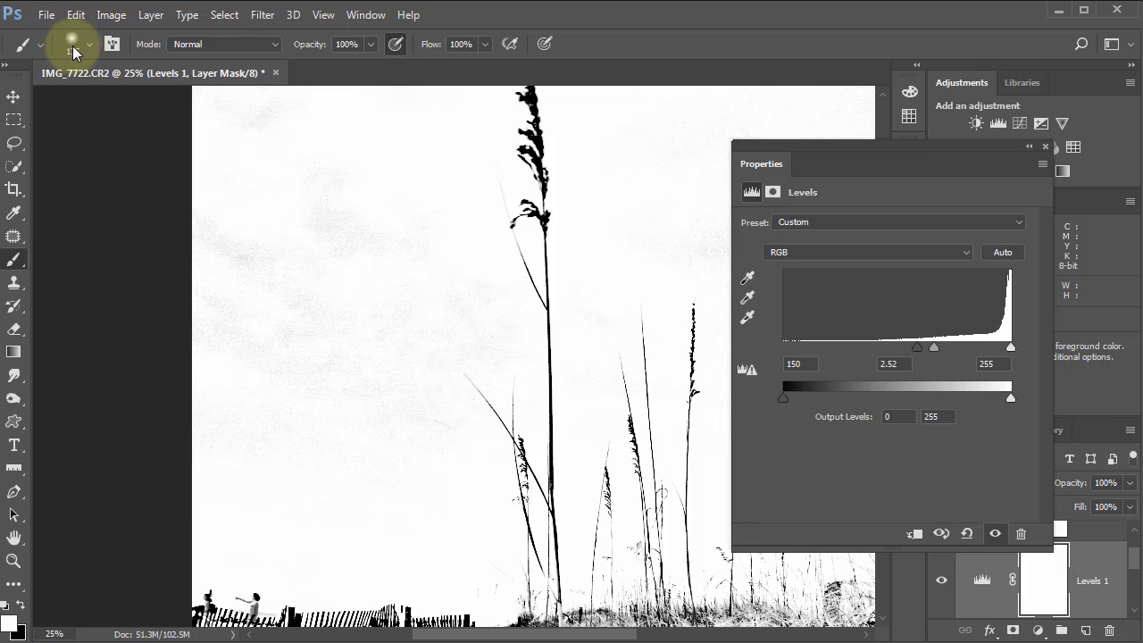
{"action": "mouse_move", "coordinate": [334, 288]}
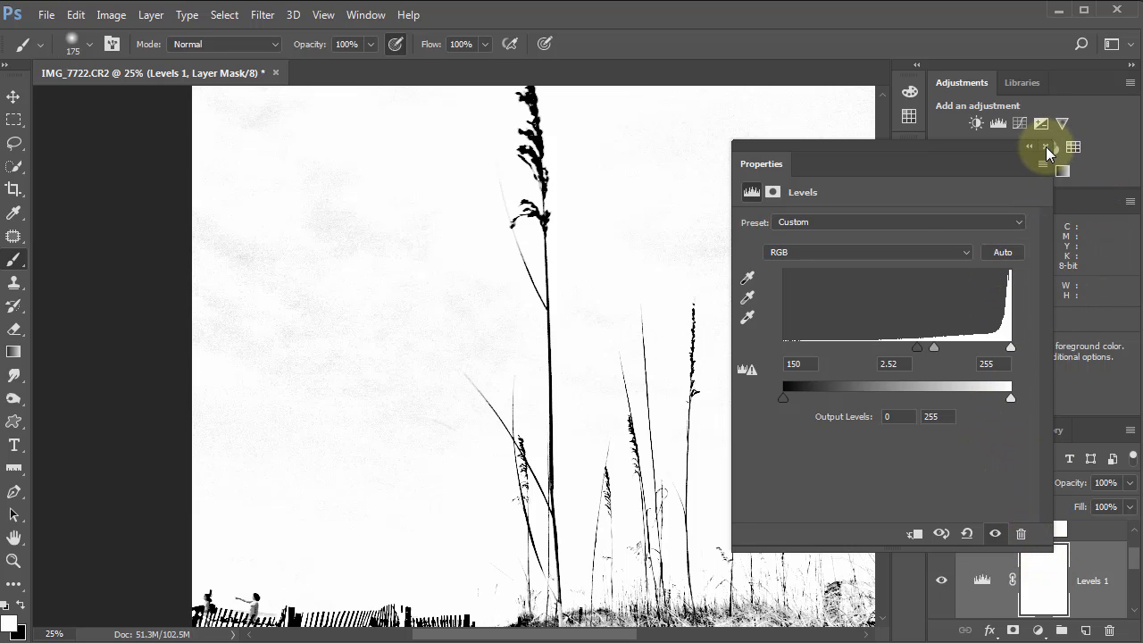
{"action": "left_click", "coordinate": [1047, 146]}
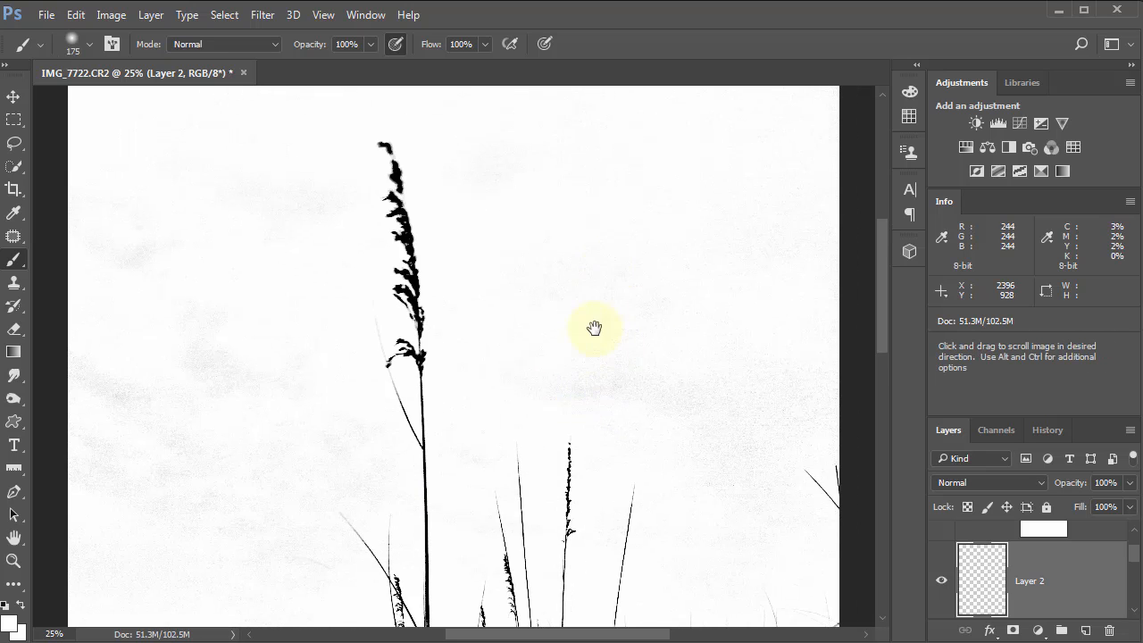
Pan the view to the sky around the tall grass stalk
{"action": "left_click_drag", "start_coordinate": [594, 329], "coordinate": [719, 299]}
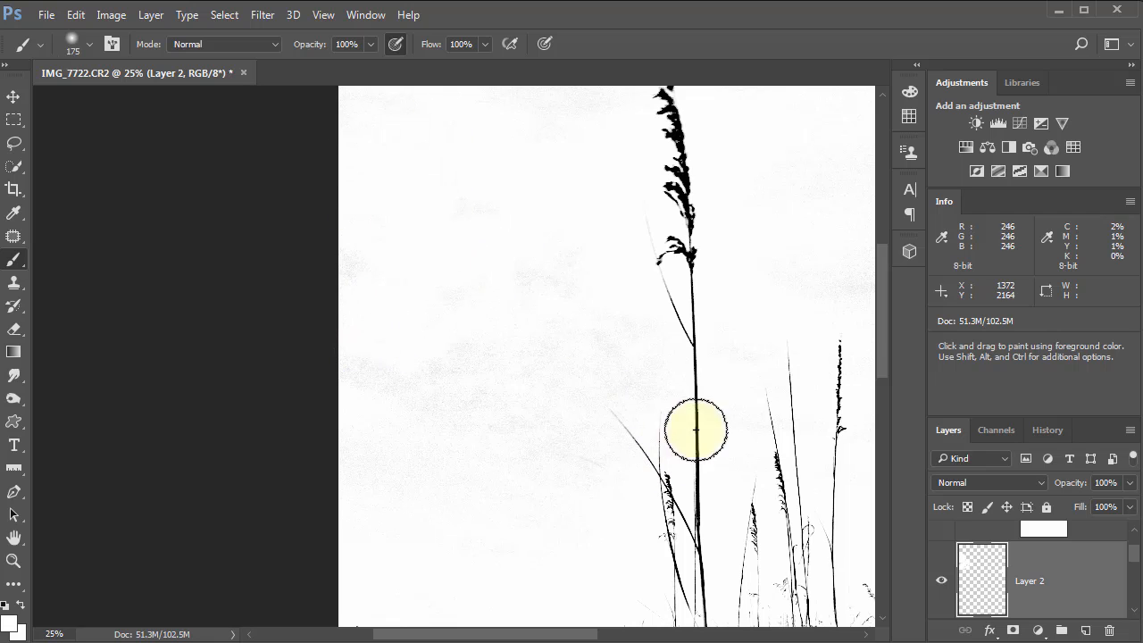
{"action": "mouse_move", "coordinate": [762, 233]}
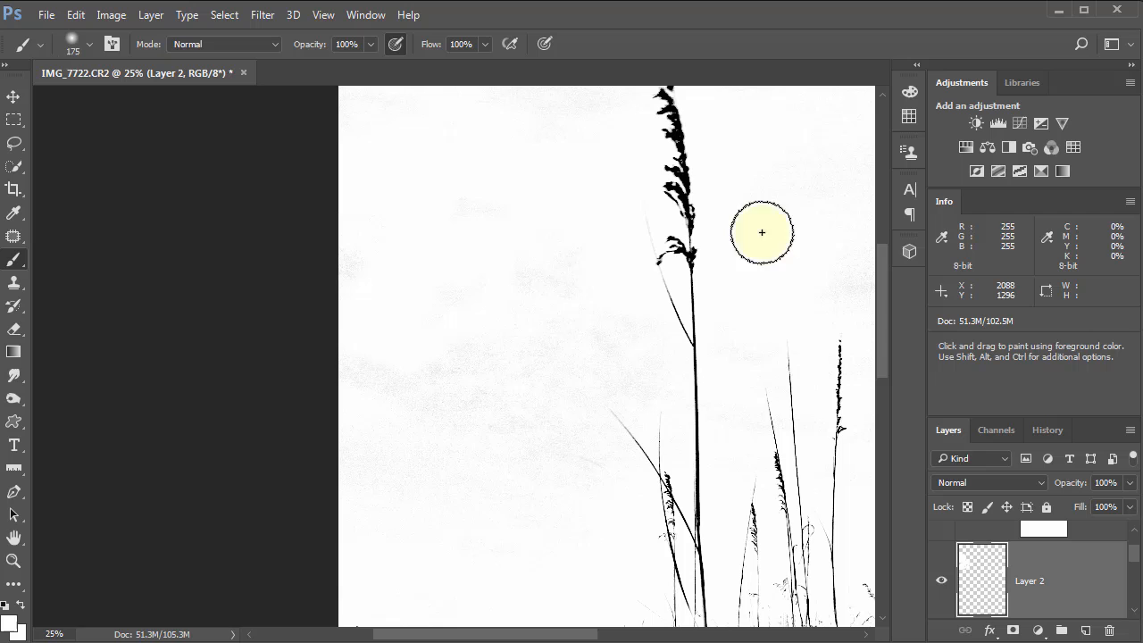
{"action": "mouse_move", "coordinate": [384, 441]}
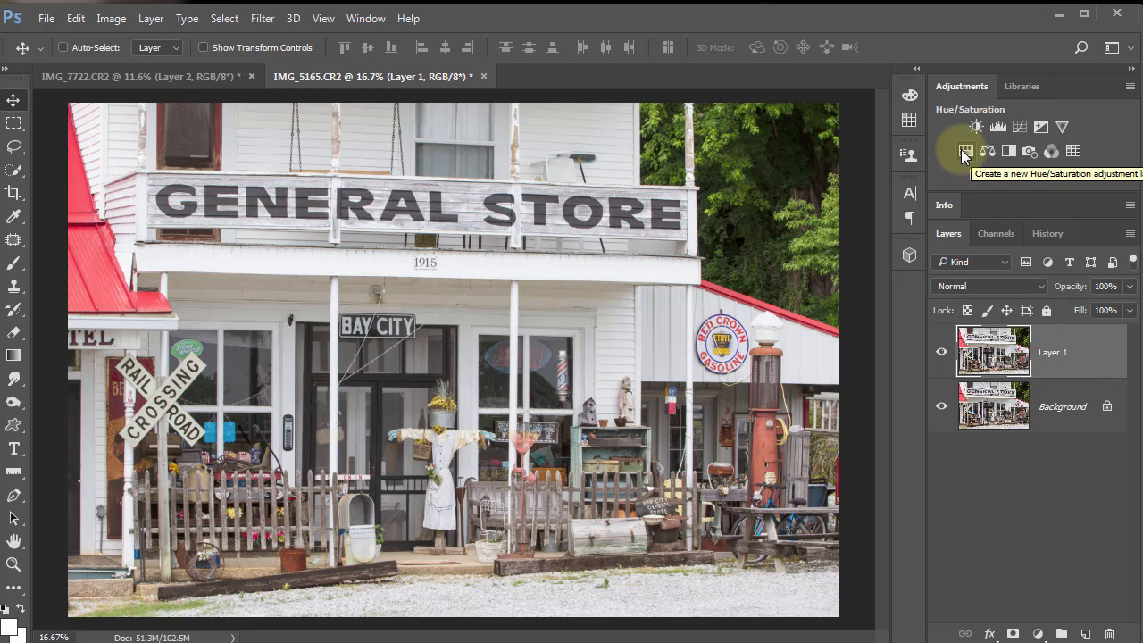
Add a Hue/Saturation adjustment layer to the IMG_5165 general store photo
{"action": "left_click", "coordinate": [965, 150]}
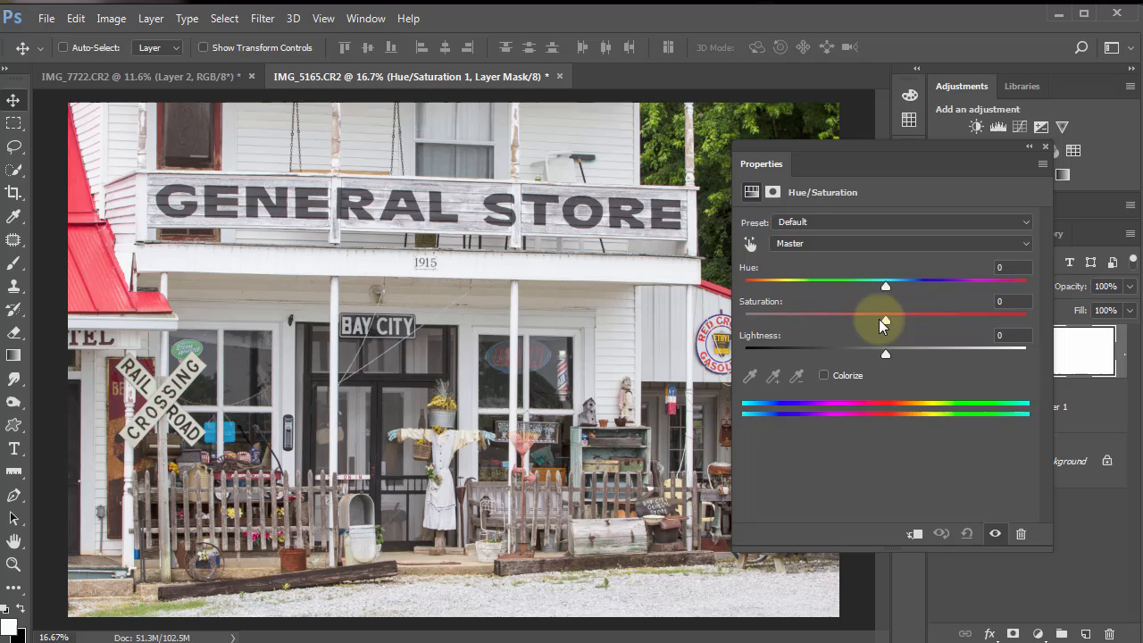
Set Saturation to -100, then switch Layer 1 to Color Dodge and invert it
{"action": "left_click_drag", "start_coordinate": [885, 317], "coordinate": [745, 317]}
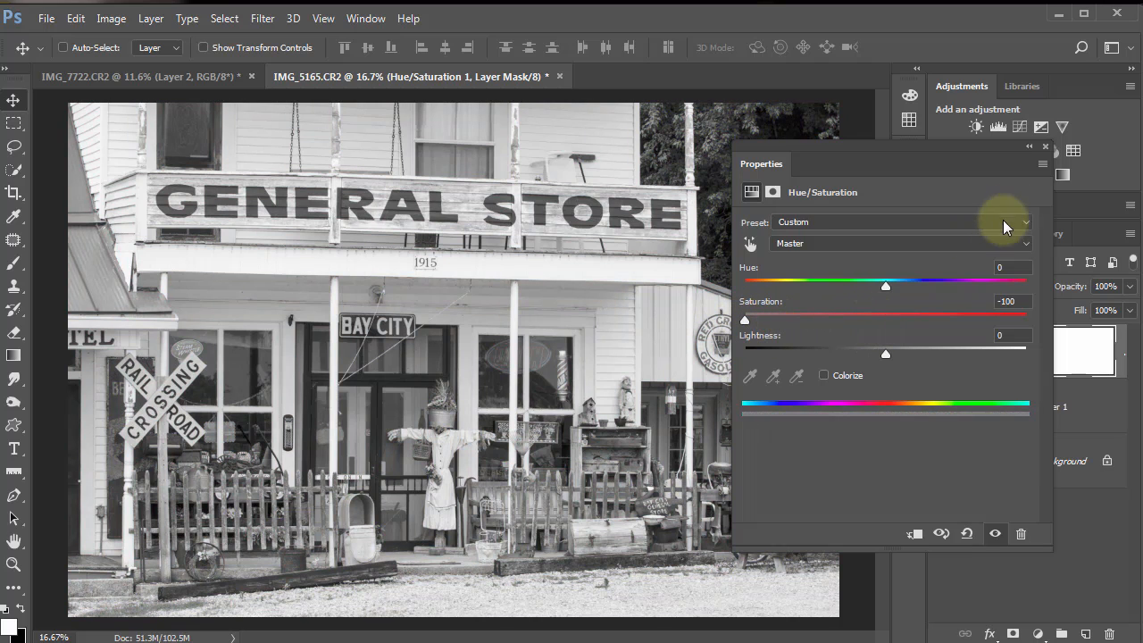
{"action": "mouse_move", "coordinate": [1049, 152]}
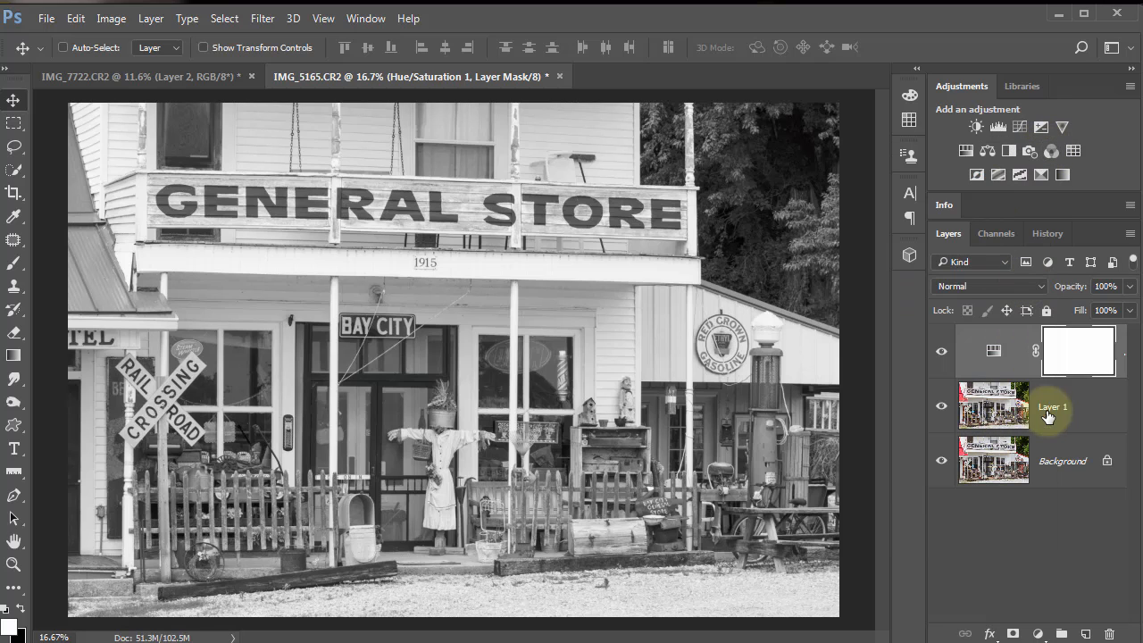
{"action": "left_click", "coordinate": [989, 286]}
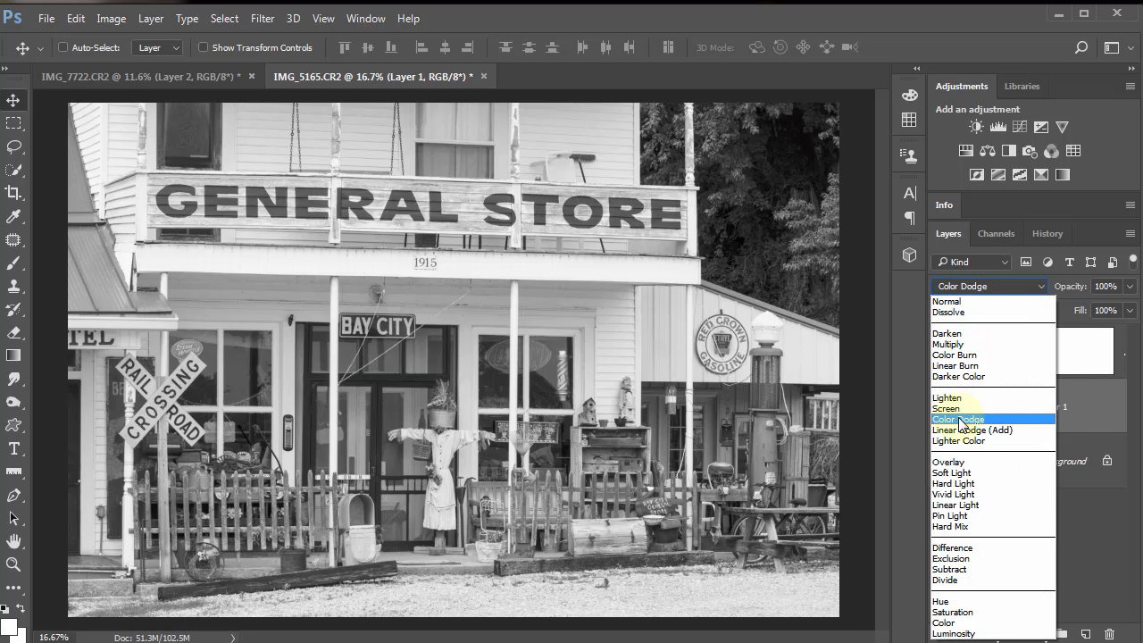
{"action": "left_click", "coordinate": [957, 420]}
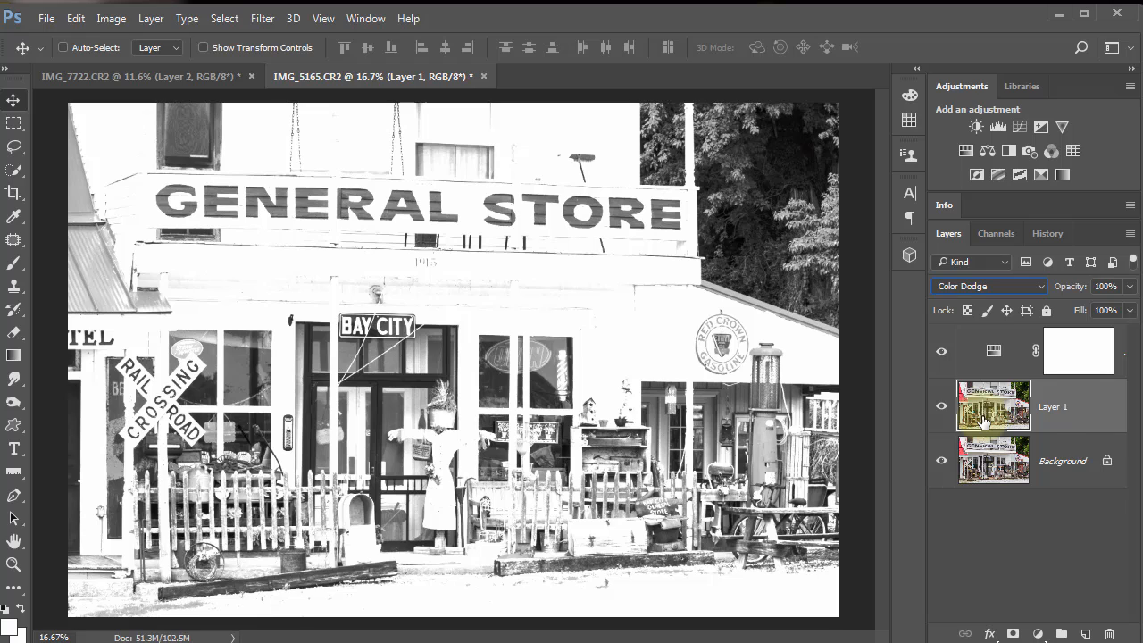
{"action": "left_click", "coordinate": [63, 48]}
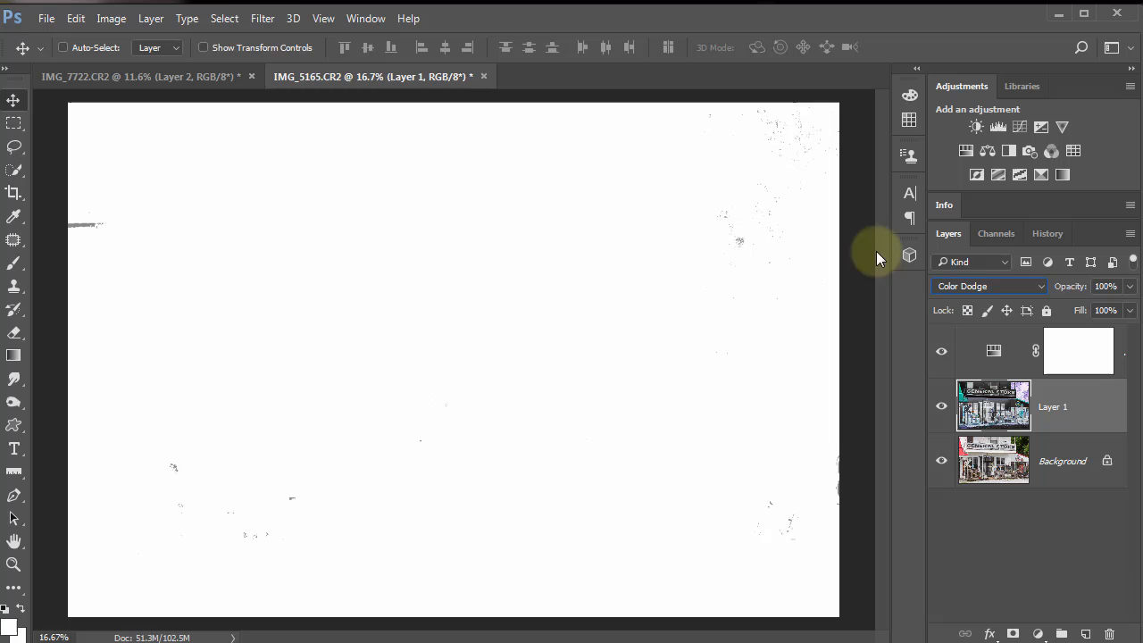
Open Gaussian Blur on the store's Layer 1 and test radii from 3 to 47 pixels before selecting the Radius field
{"action": "left_click", "coordinate": [261, 18]}
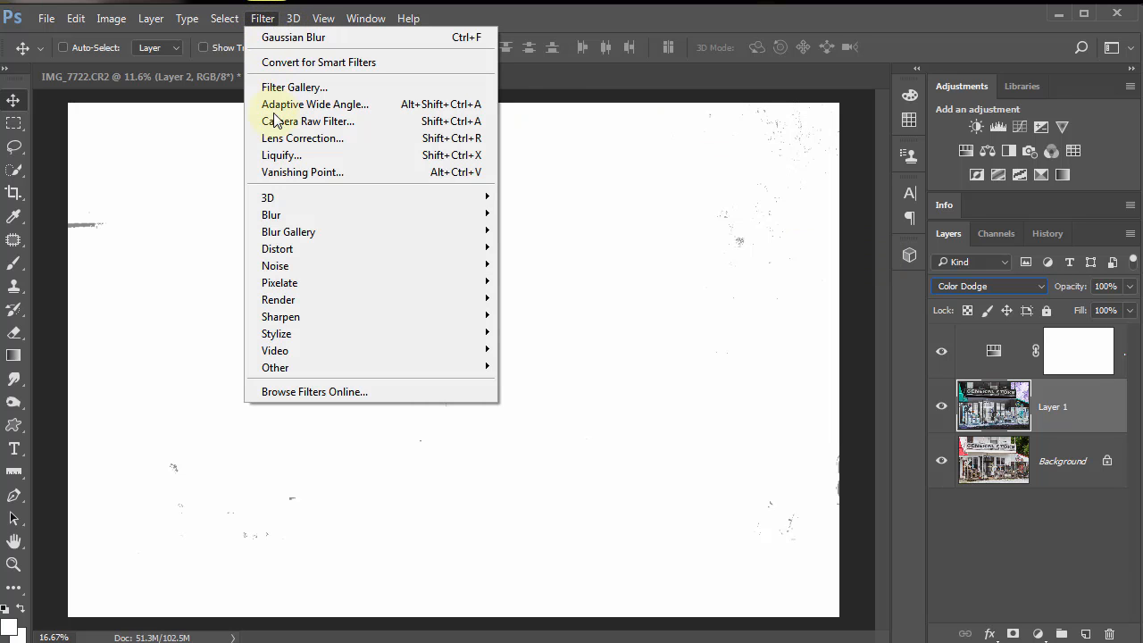
{"action": "mouse_move", "coordinate": [270, 215]}
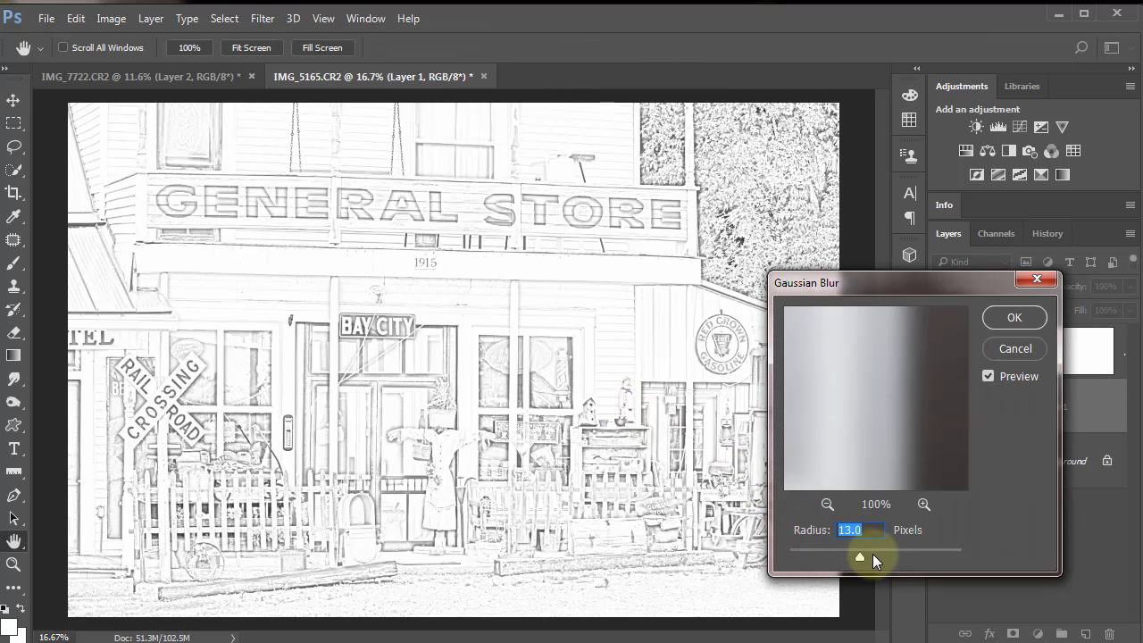
{"action": "left_click_drag", "start_coordinate": [859, 559], "coordinate": [819, 559]}
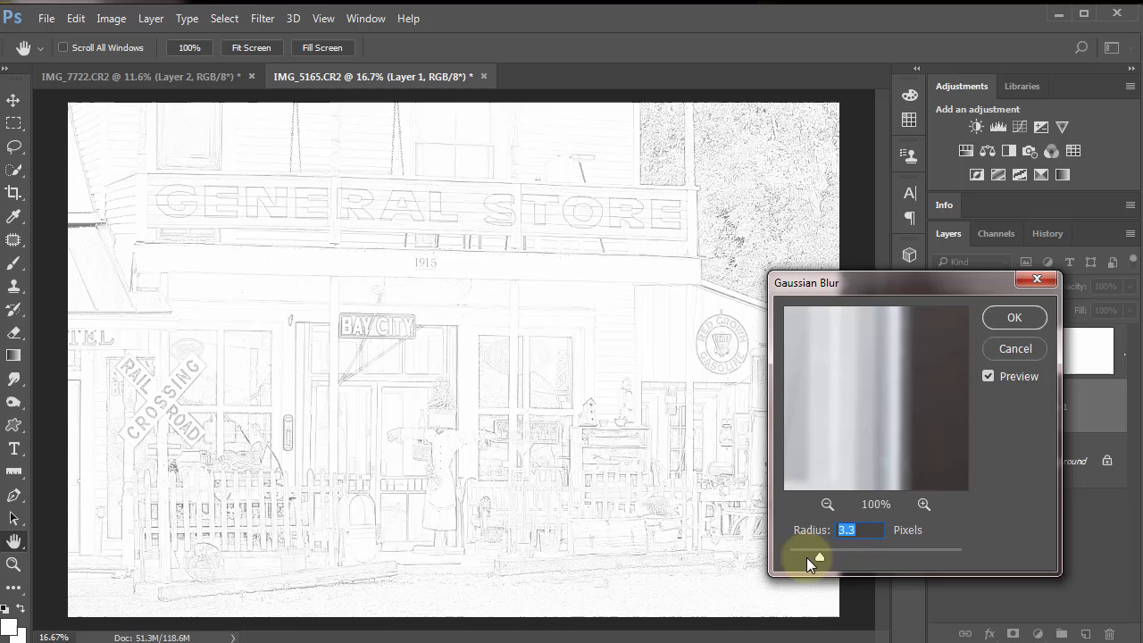
{"action": "left_click_drag", "start_coordinate": [814, 556], "coordinate": [882, 556]}
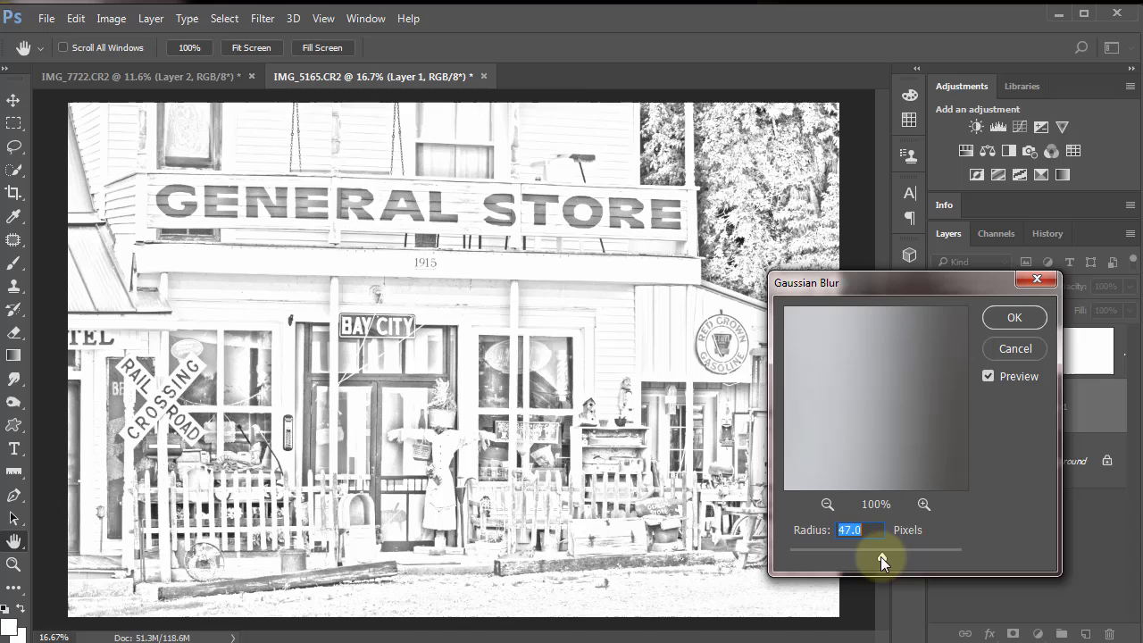
{"action": "left_click_drag", "start_coordinate": [893, 562], "coordinate": [880, 563]}
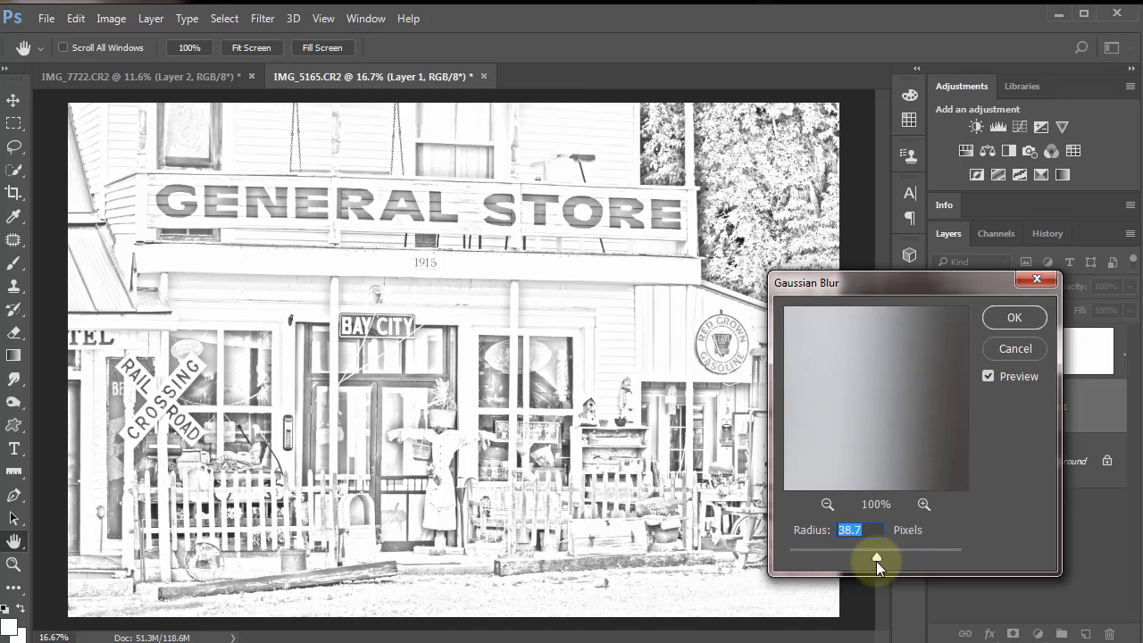
{"action": "left_click_drag", "start_coordinate": [880, 561], "coordinate": [844, 561]}
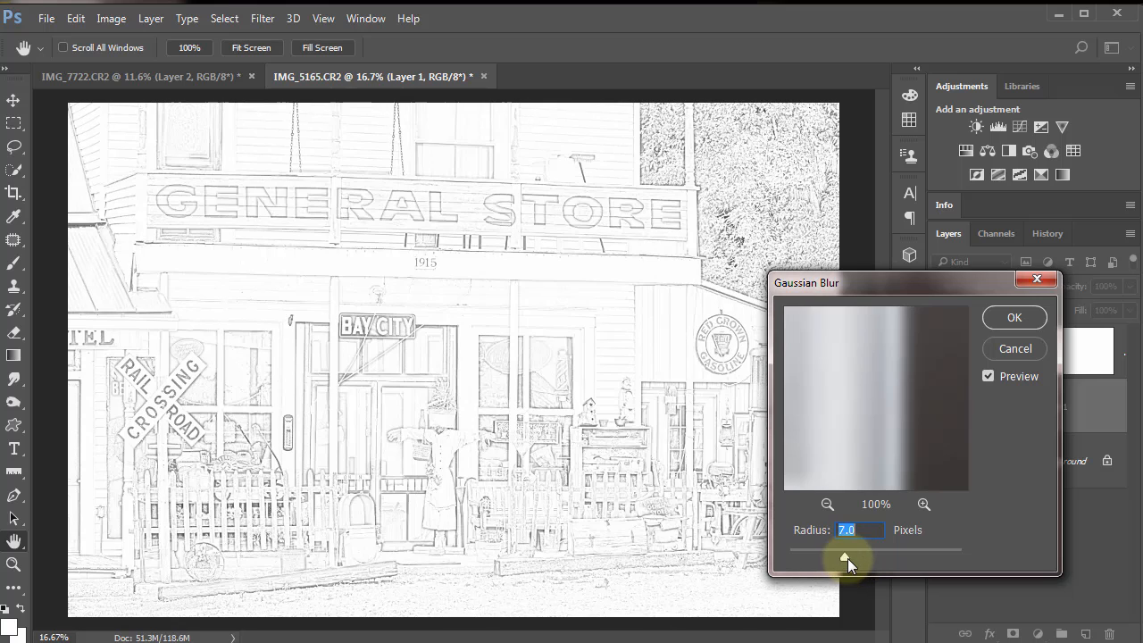
{"action": "left_click_drag", "start_coordinate": [846, 561], "coordinate": [854, 561]}
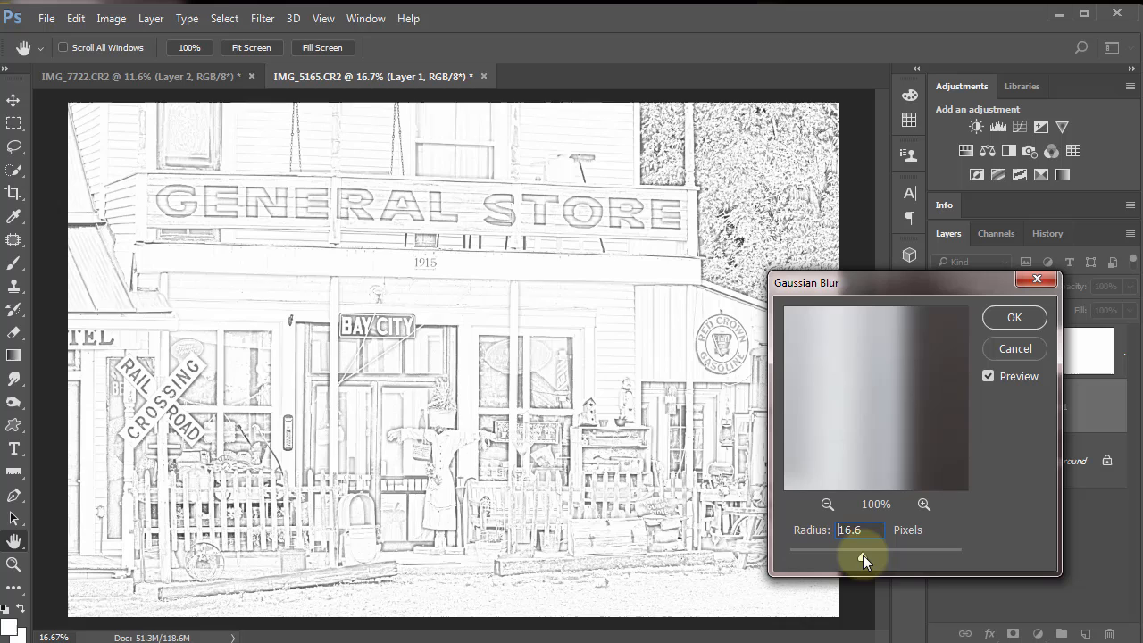
{"action": "left_click_drag", "start_coordinate": [884, 550], "coordinate": [857, 549]}
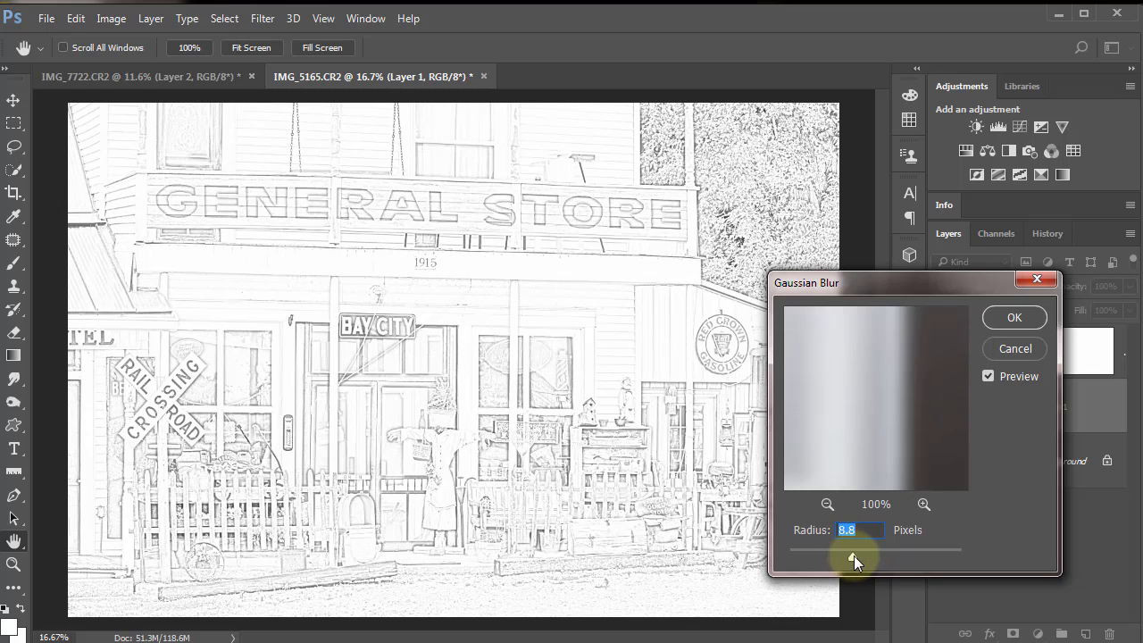
{"action": "left_click_drag", "start_coordinate": [844, 563], "coordinate": [862, 563]}
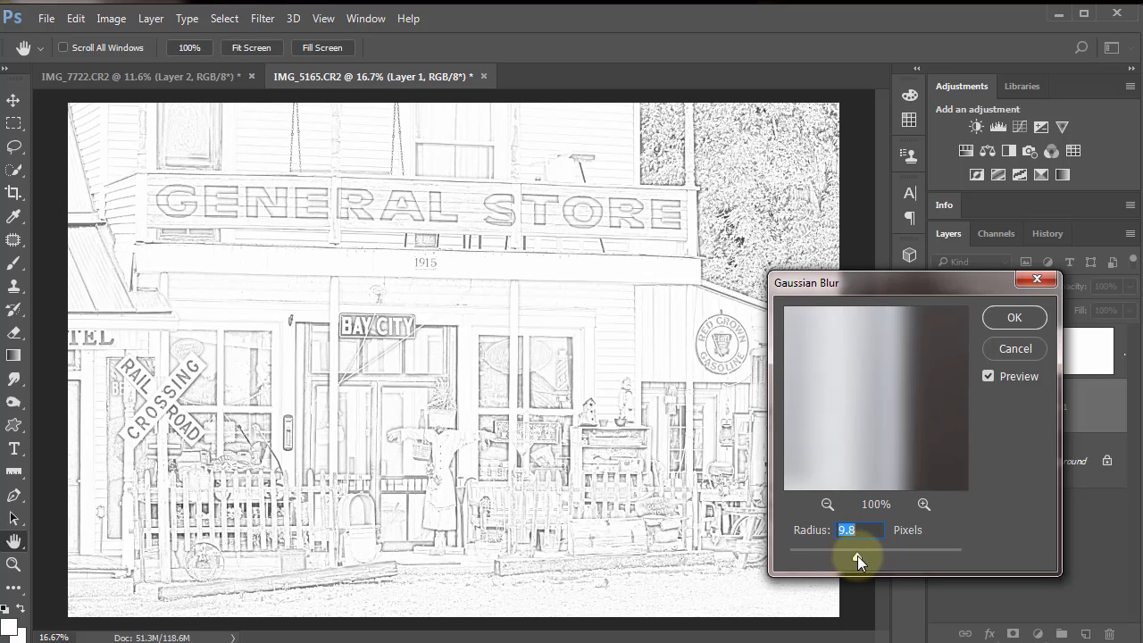
{"action": "left_click_drag", "start_coordinate": [857, 562], "coordinate": [862, 549]}
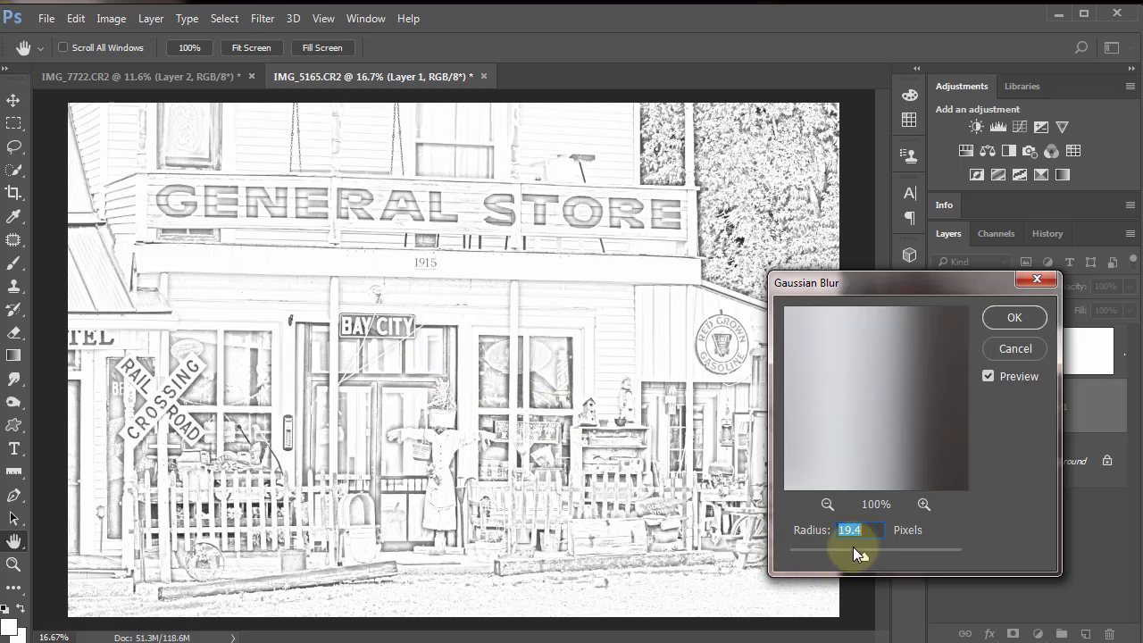
{"action": "left_click", "coordinate": [851, 530]}
{"action": "type", "text": "14"}
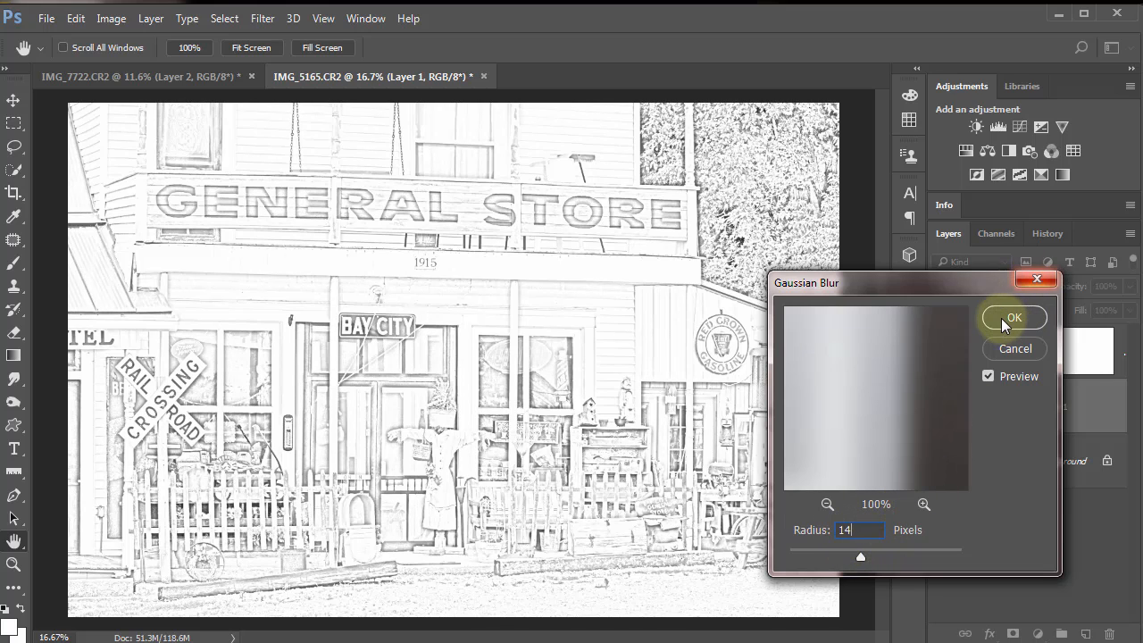
Apply the 14-pixel blur, then add a Levels layer with black input 159 and midtone 1.65
{"action": "left_click", "coordinate": [1014, 318]}
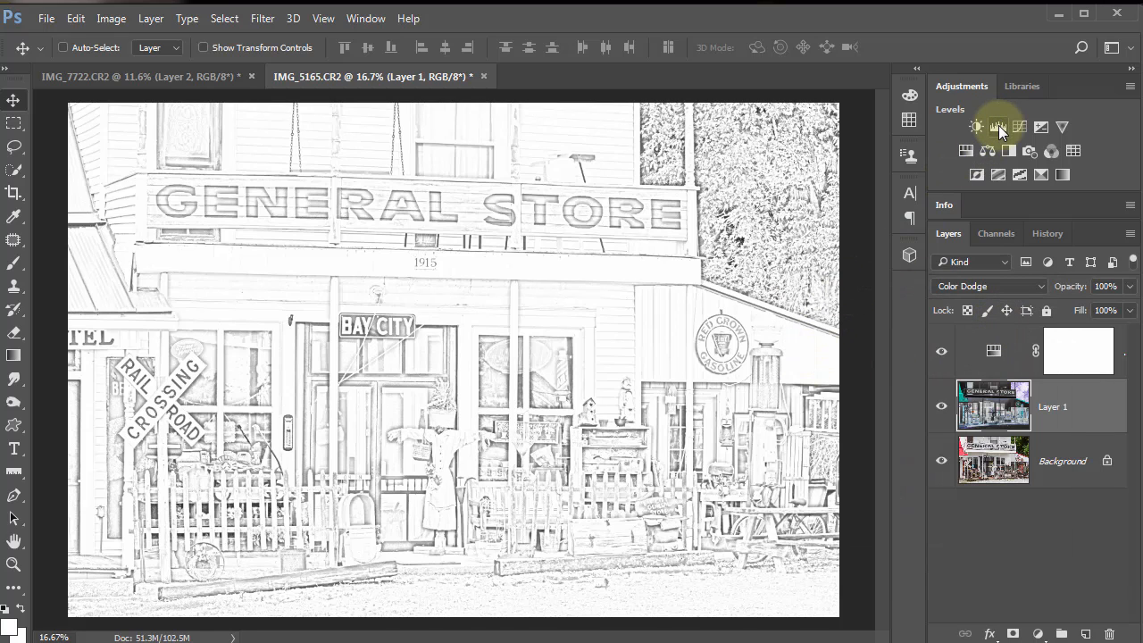
{"action": "left_click", "coordinate": [998, 126]}
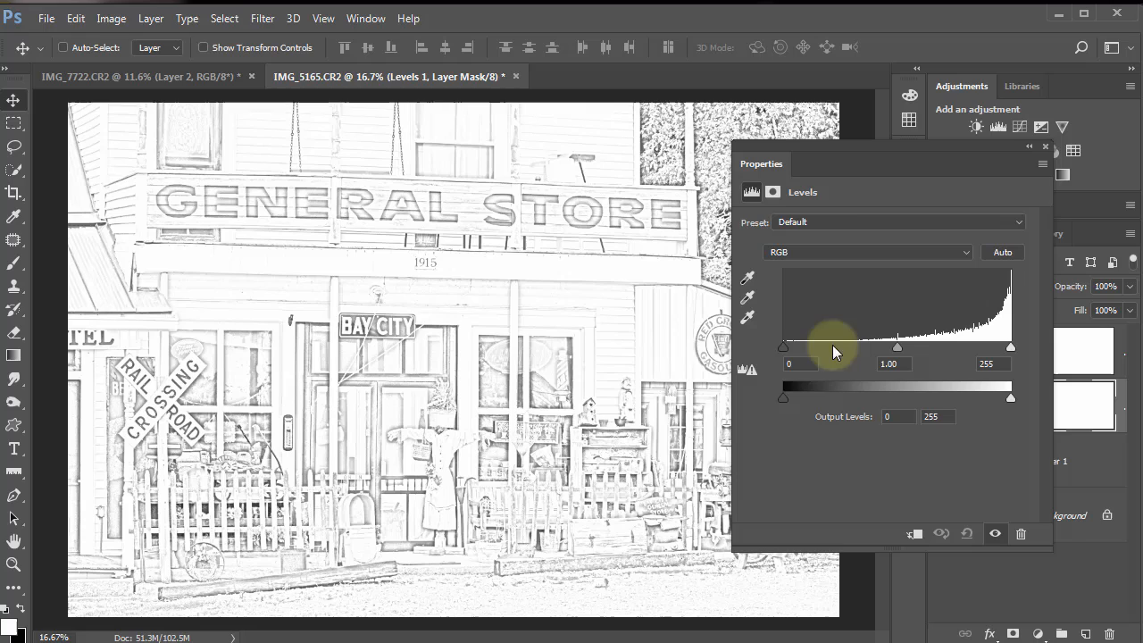
{"action": "left_click_drag", "start_coordinate": [783, 347], "coordinate": [833, 346]}
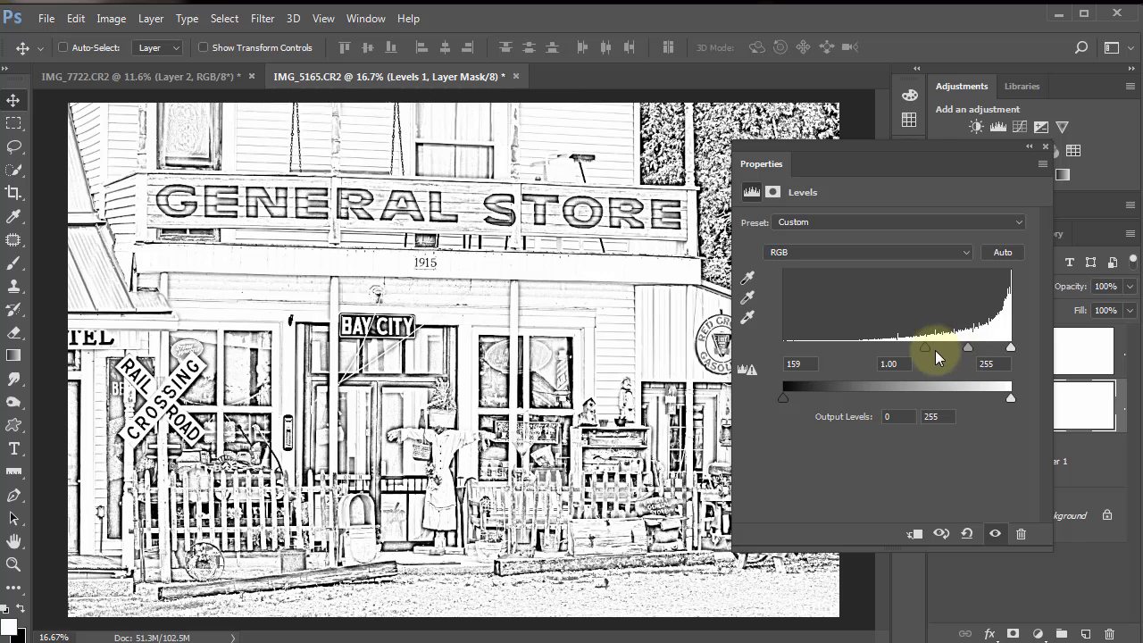
{"action": "left_click_drag", "start_coordinate": [924, 348], "coordinate": [953, 347]}
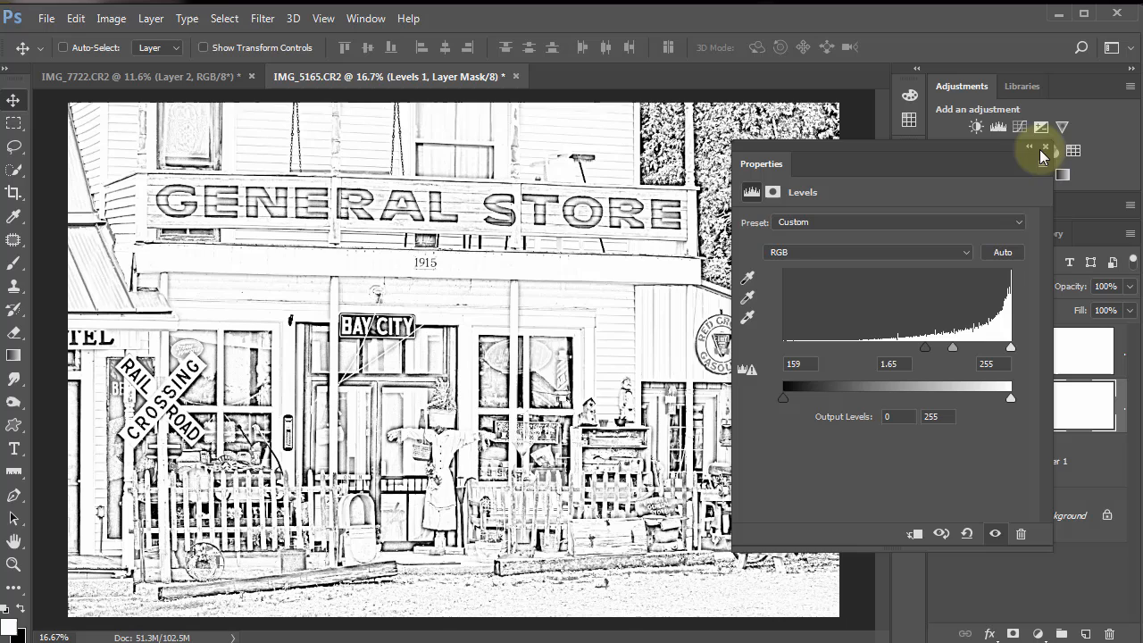
{"action": "left_click", "coordinate": [1046, 148]}
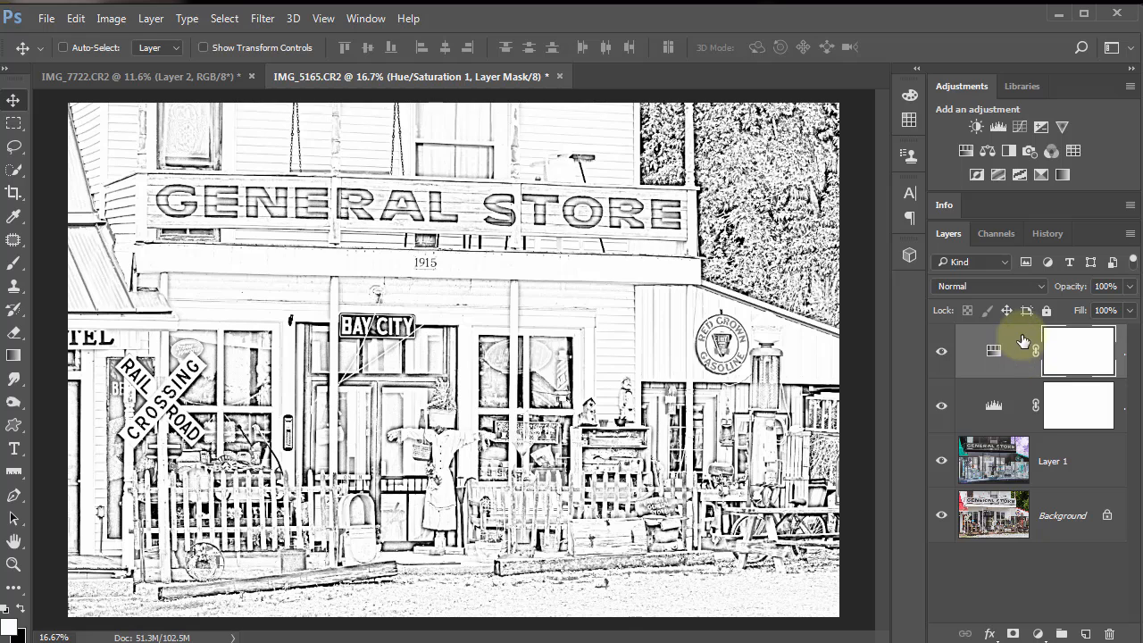
{"action": "mouse_move", "coordinate": [1009, 376]}
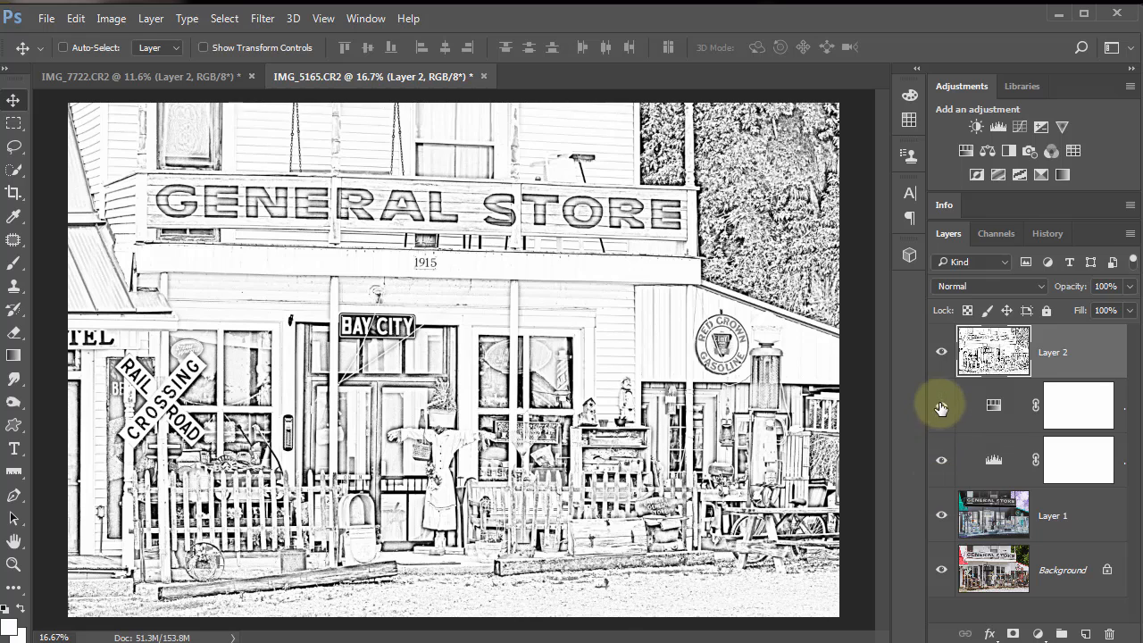
Stamp all visible layers into a new merged Layer 2 above the store sketch layers
{"action": "left_click", "coordinate": [941, 405]}
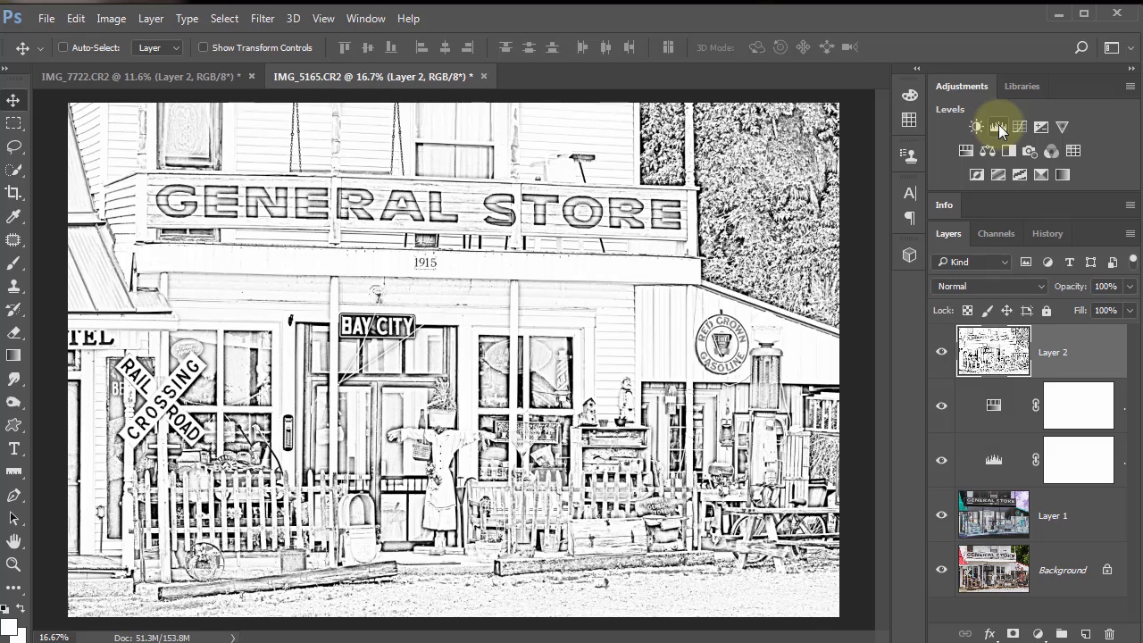
Add a second Levels layer above Layer 2 with black input 129 and midtone 1.07
{"action": "left_click", "coordinate": [998, 126]}
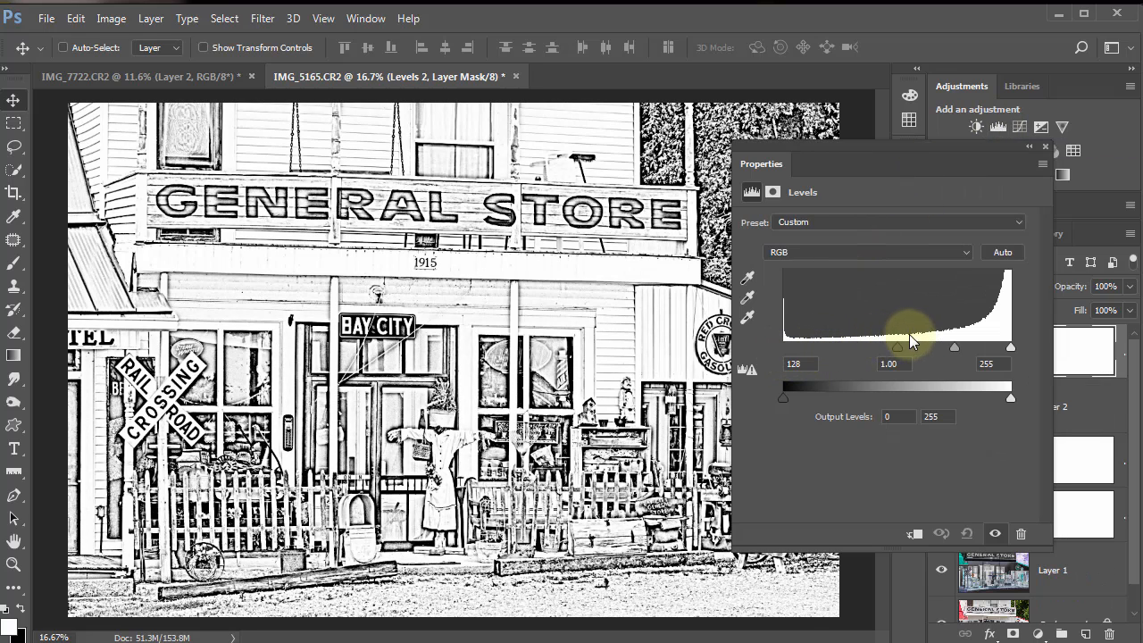
{"action": "left_click_drag", "start_coordinate": [898, 346], "coordinate": [950, 346]}
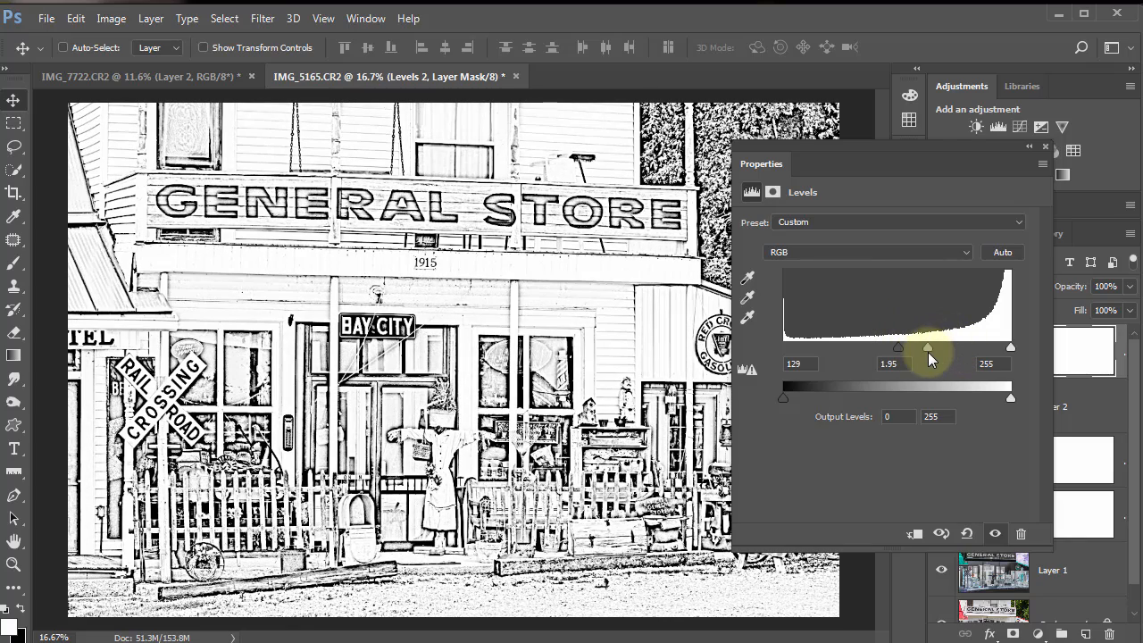
{"action": "left_click_drag", "start_coordinate": [927, 346], "coordinate": [947, 347]}
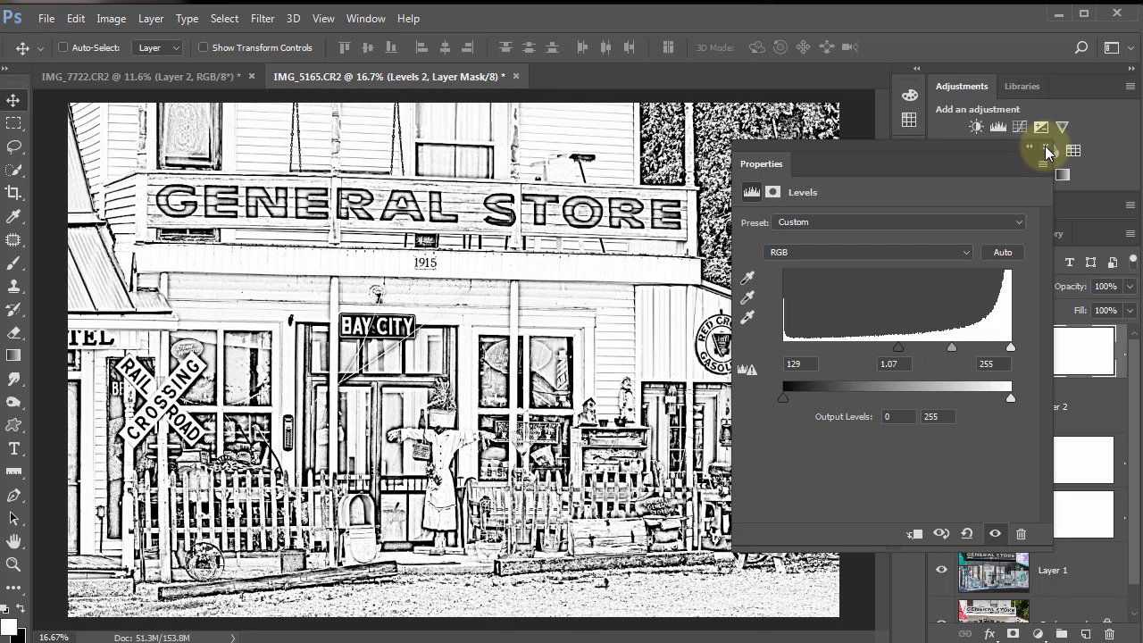
{"action": "left_click", "coordinate": [1048, 149]}
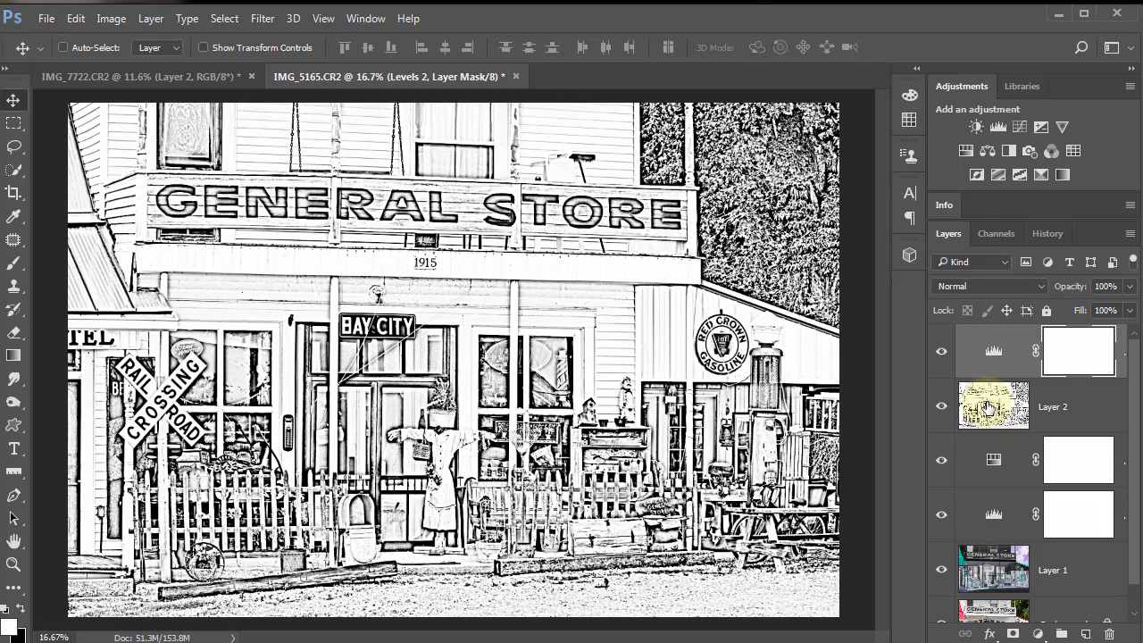
{"action": "mouse_move", "coordinate": [994, 406]}
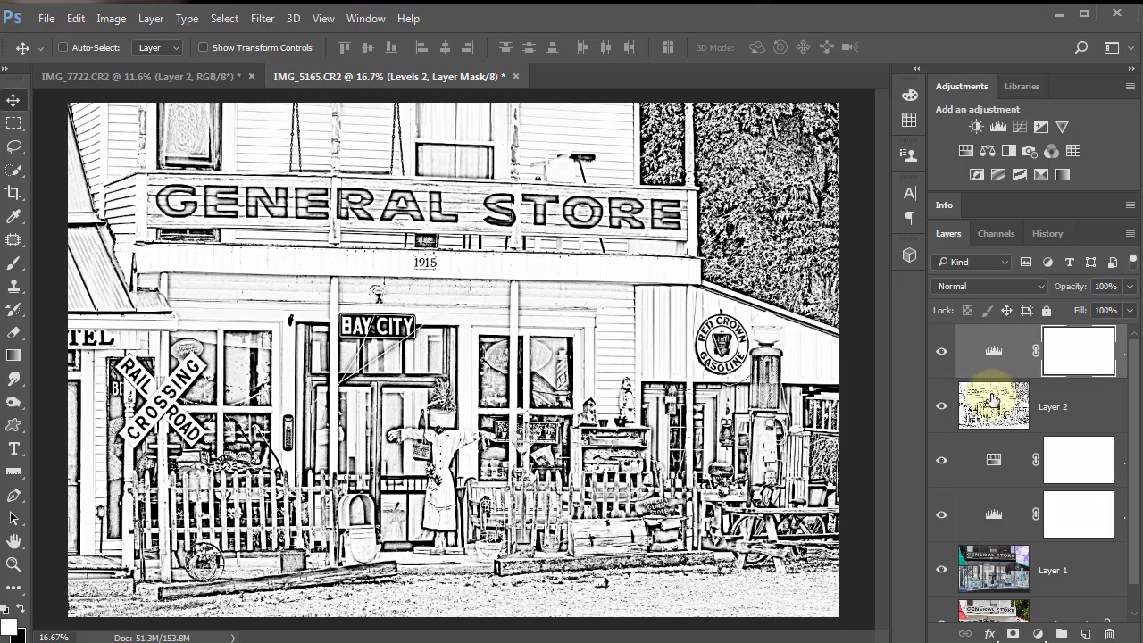
{"action": "mouse_move", "coordinate": [994, 404]}
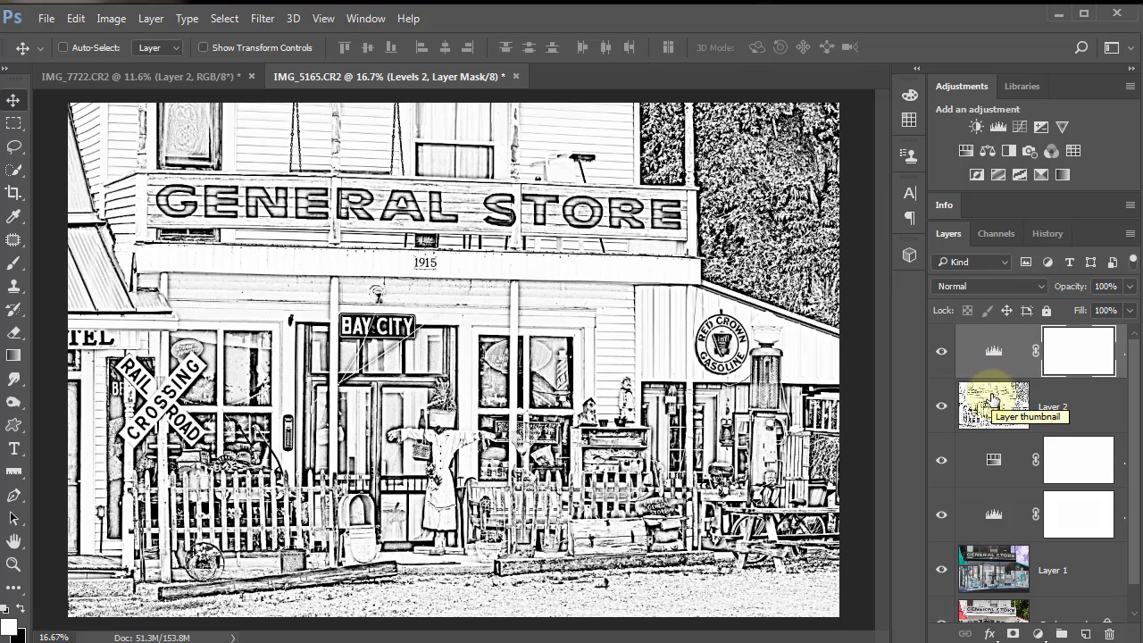
{"action": "mouse_move", "coordinate": [1029, 495]}
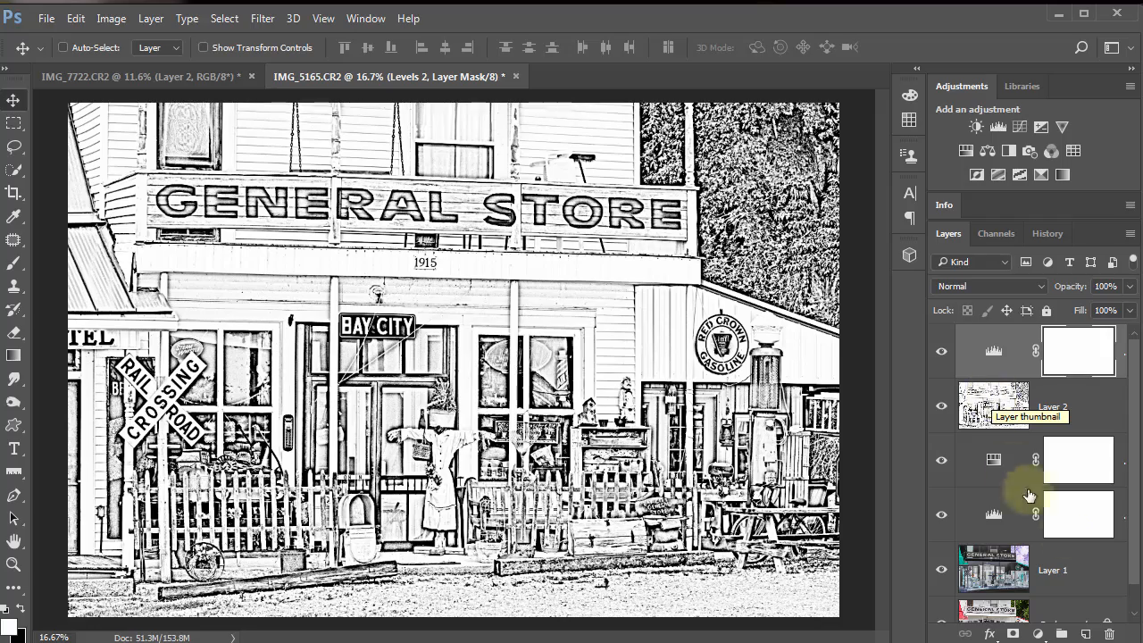